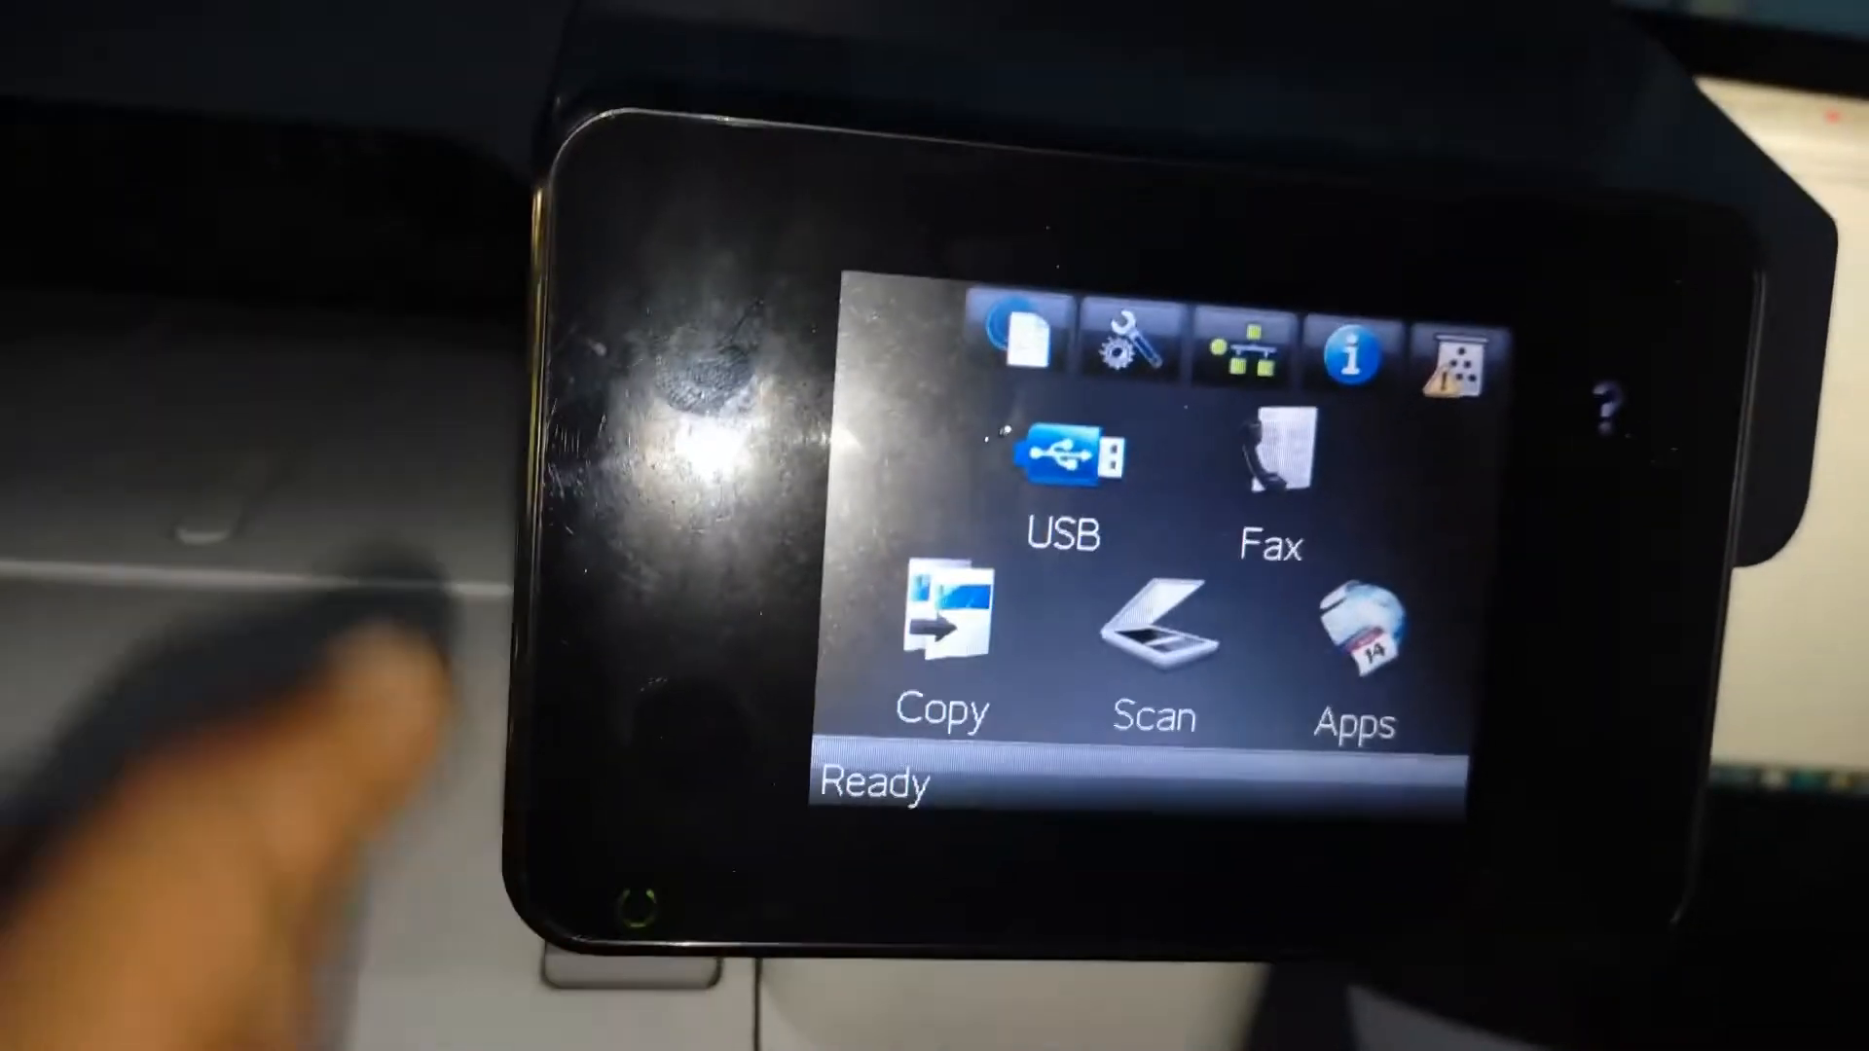
Load the printer's Embedded Web Server at 192.168.0.109 in Google Chrome
left_click(1231, 352)
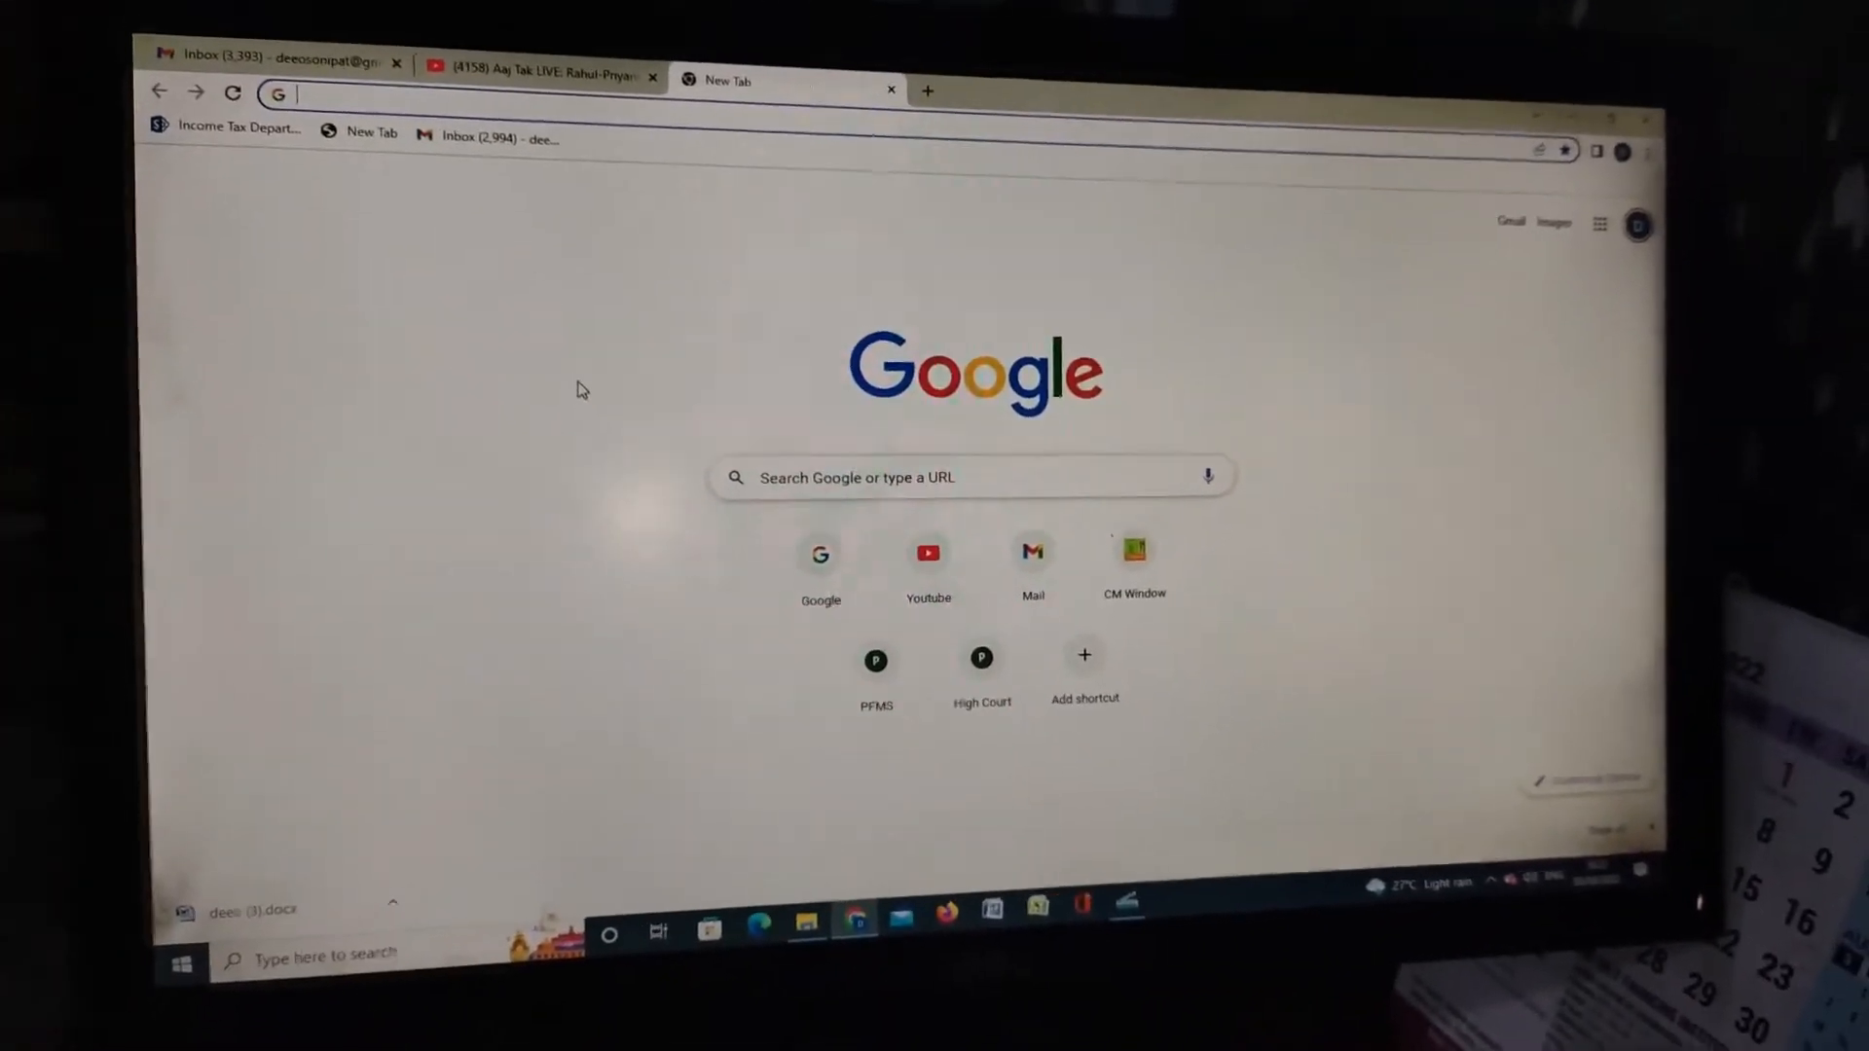
key("Win+r")
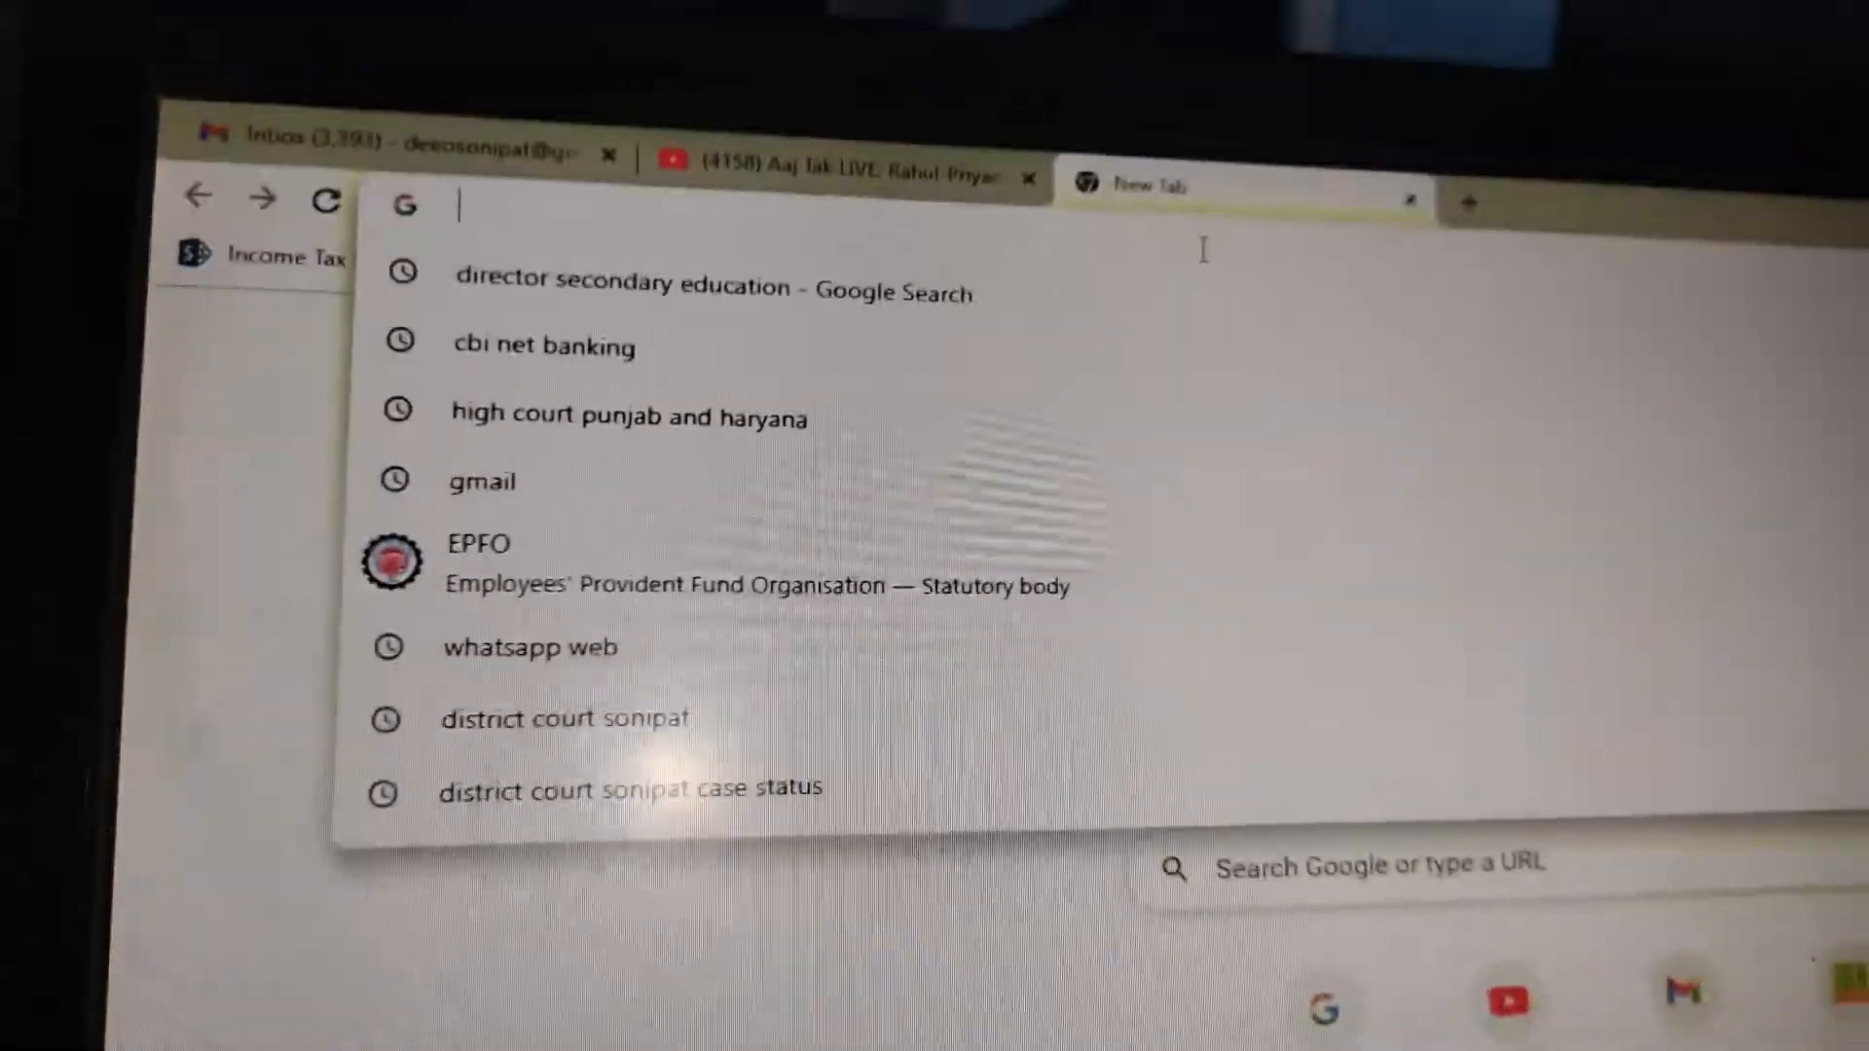
type("192.168.0.109")
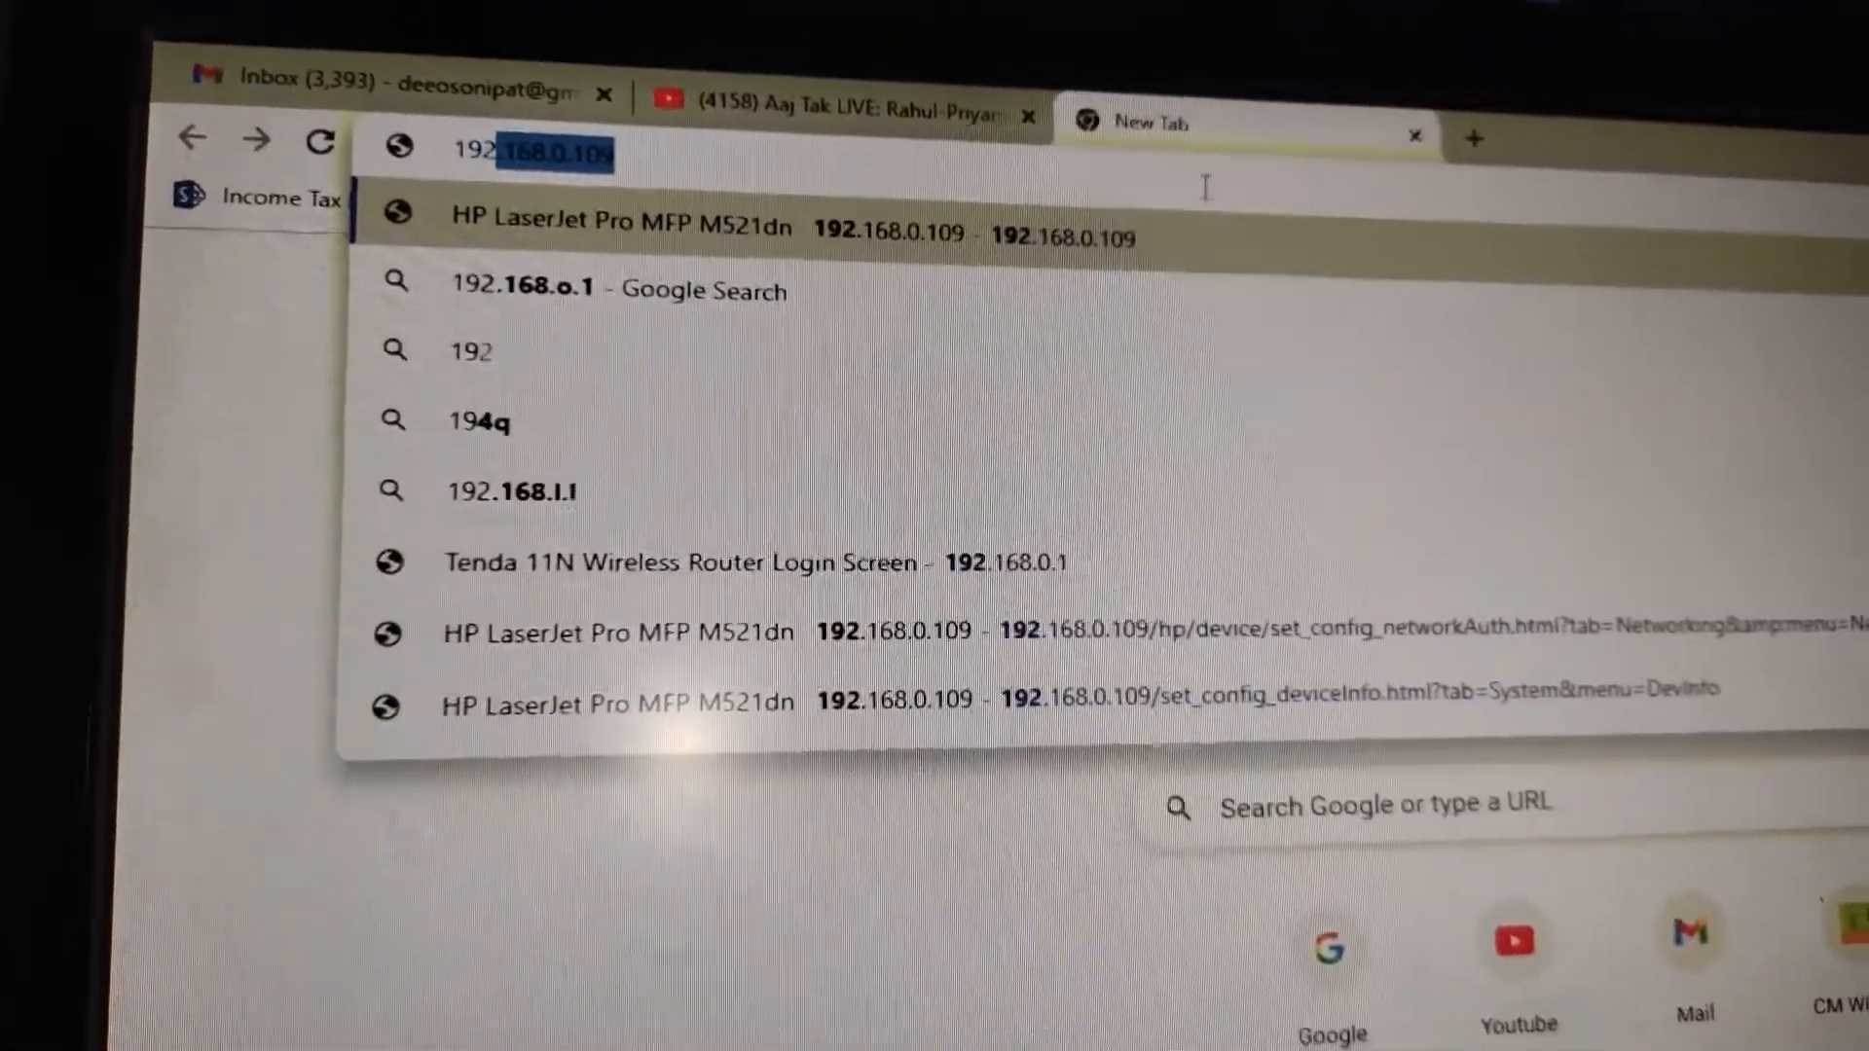
type("192.168.0.109")
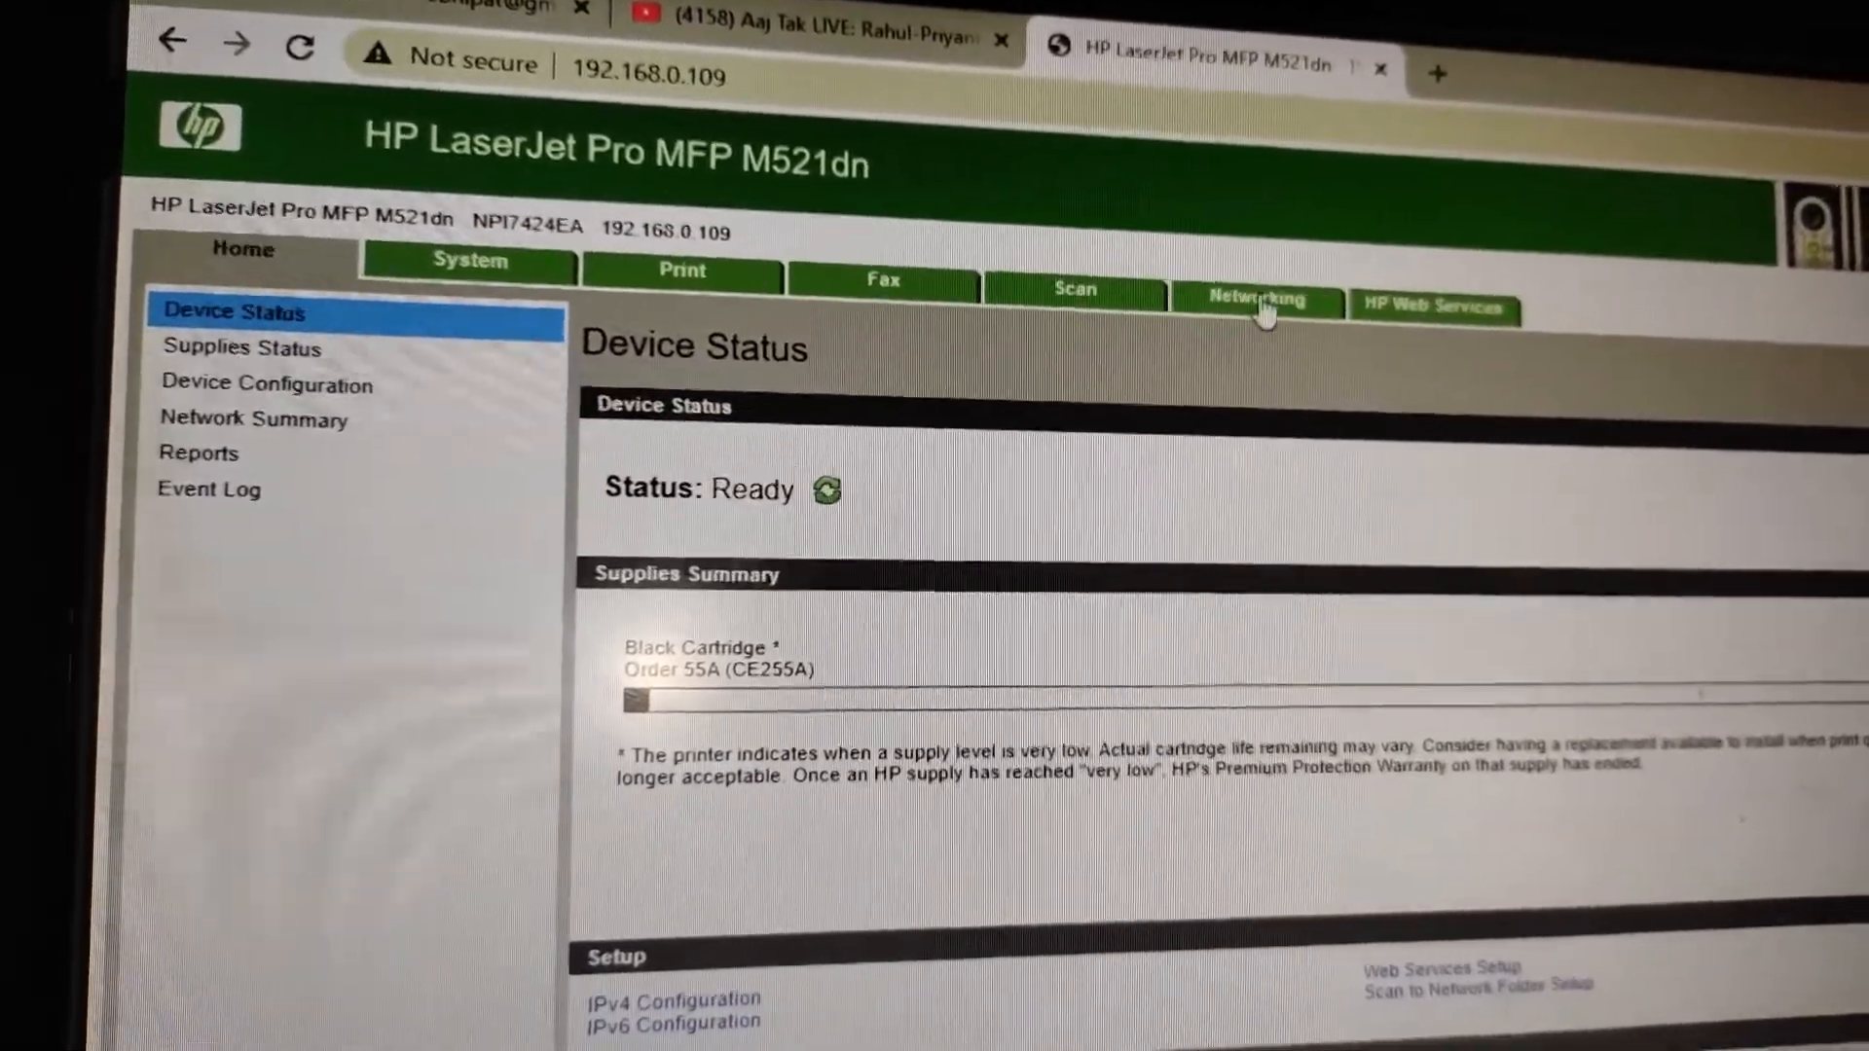
Tick Enable Access Code under Networking > Security > Access Control and enter a new code
left_click(1256, 298)
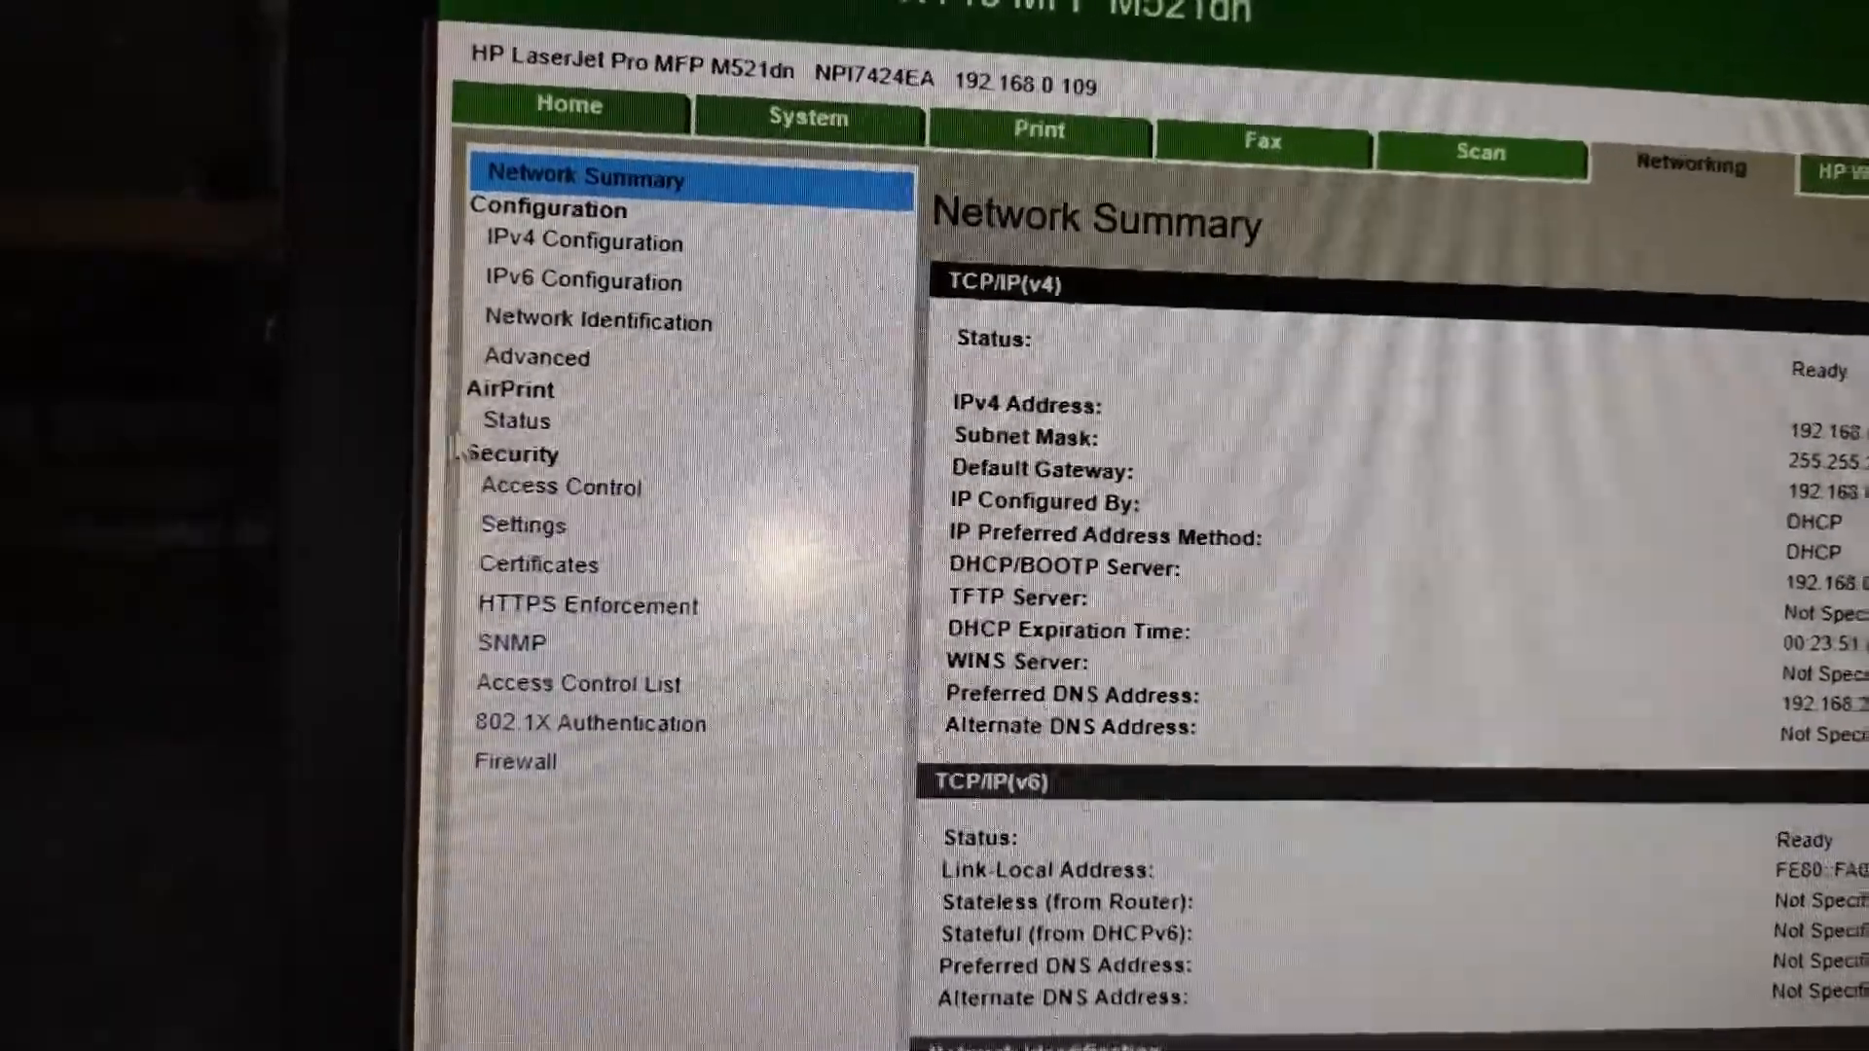
left_click(560, 487)
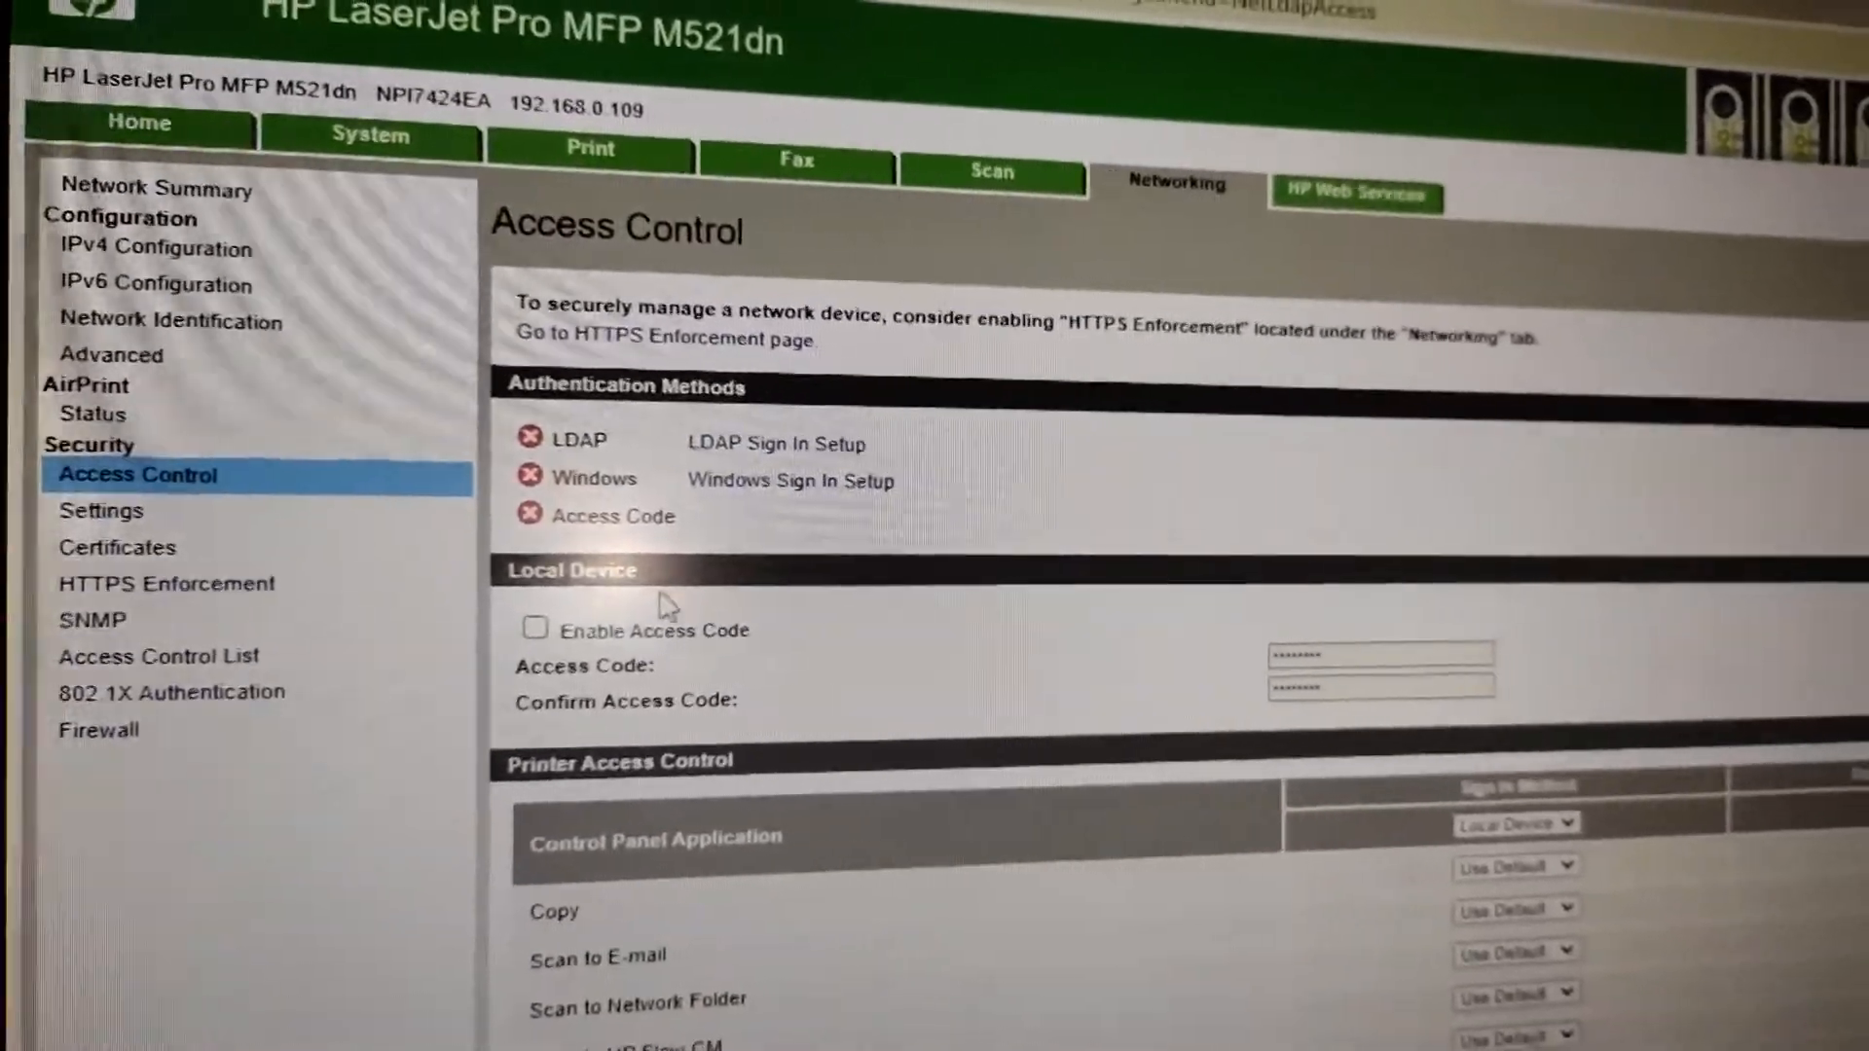
left_click(535, 628)
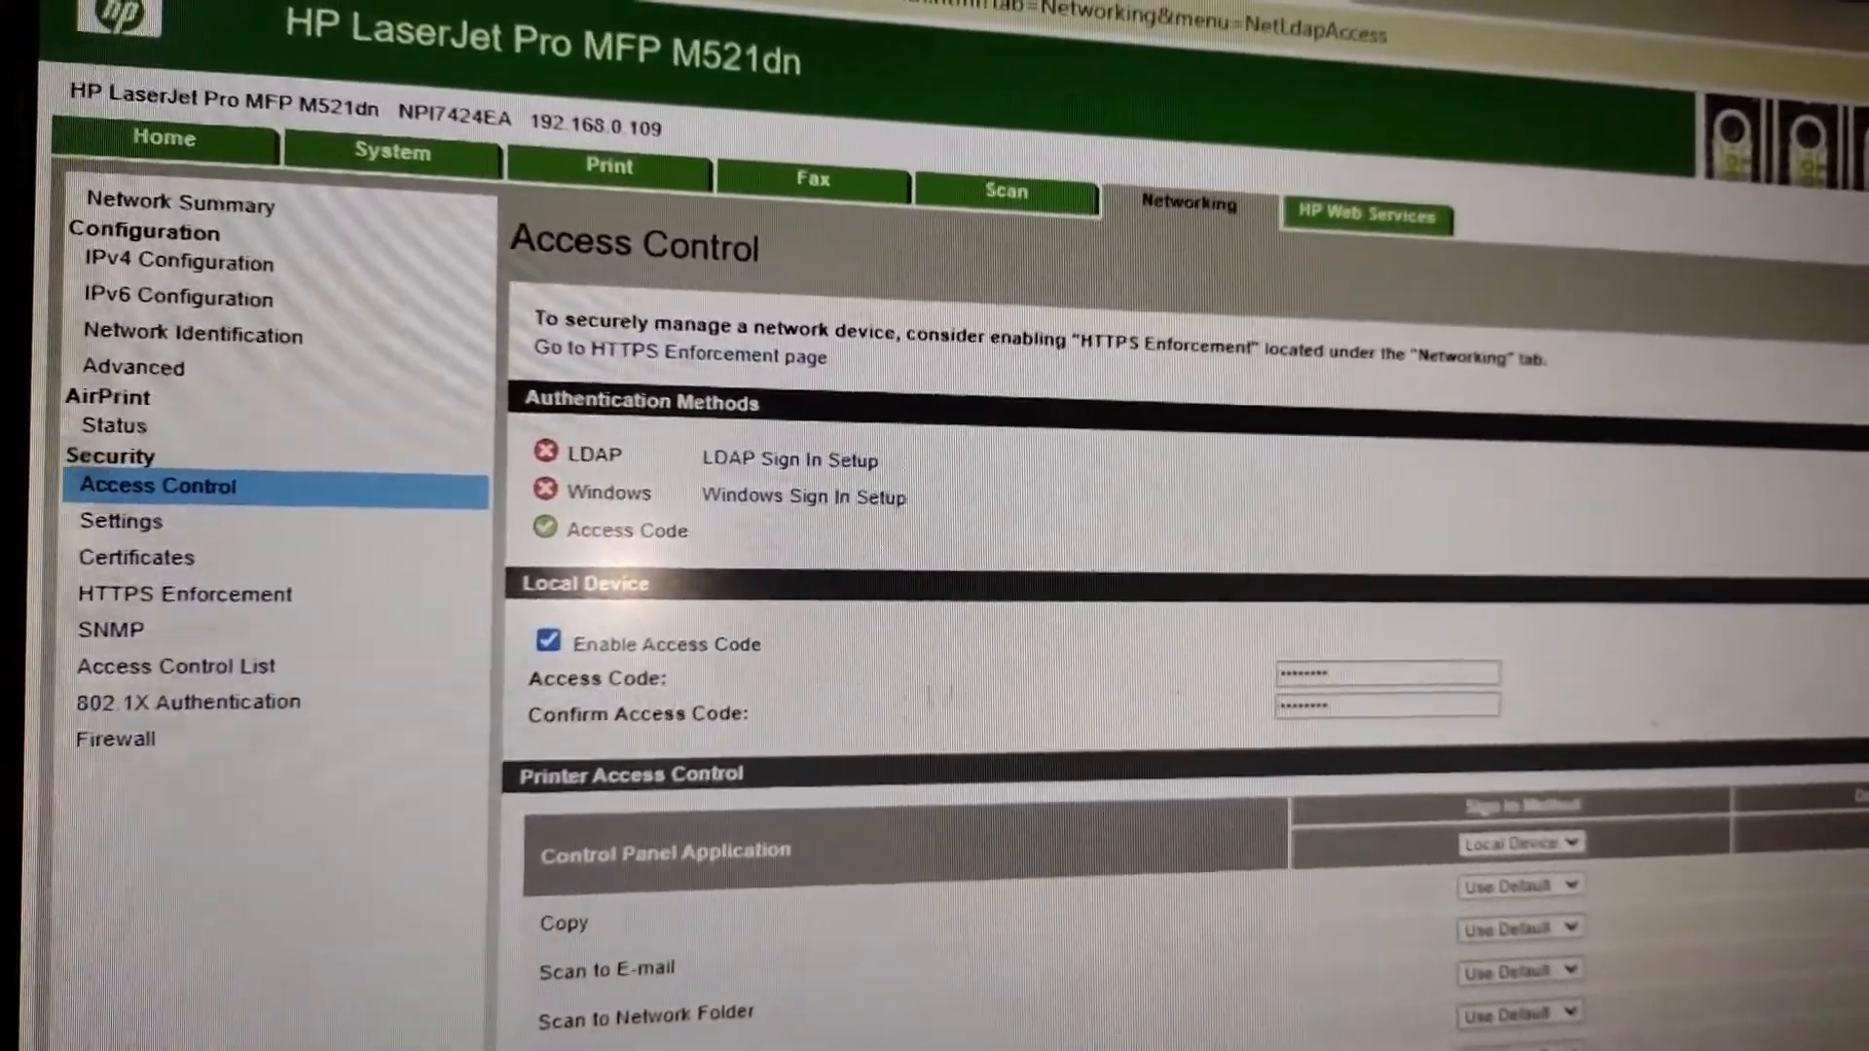
left_click(1385, 675)
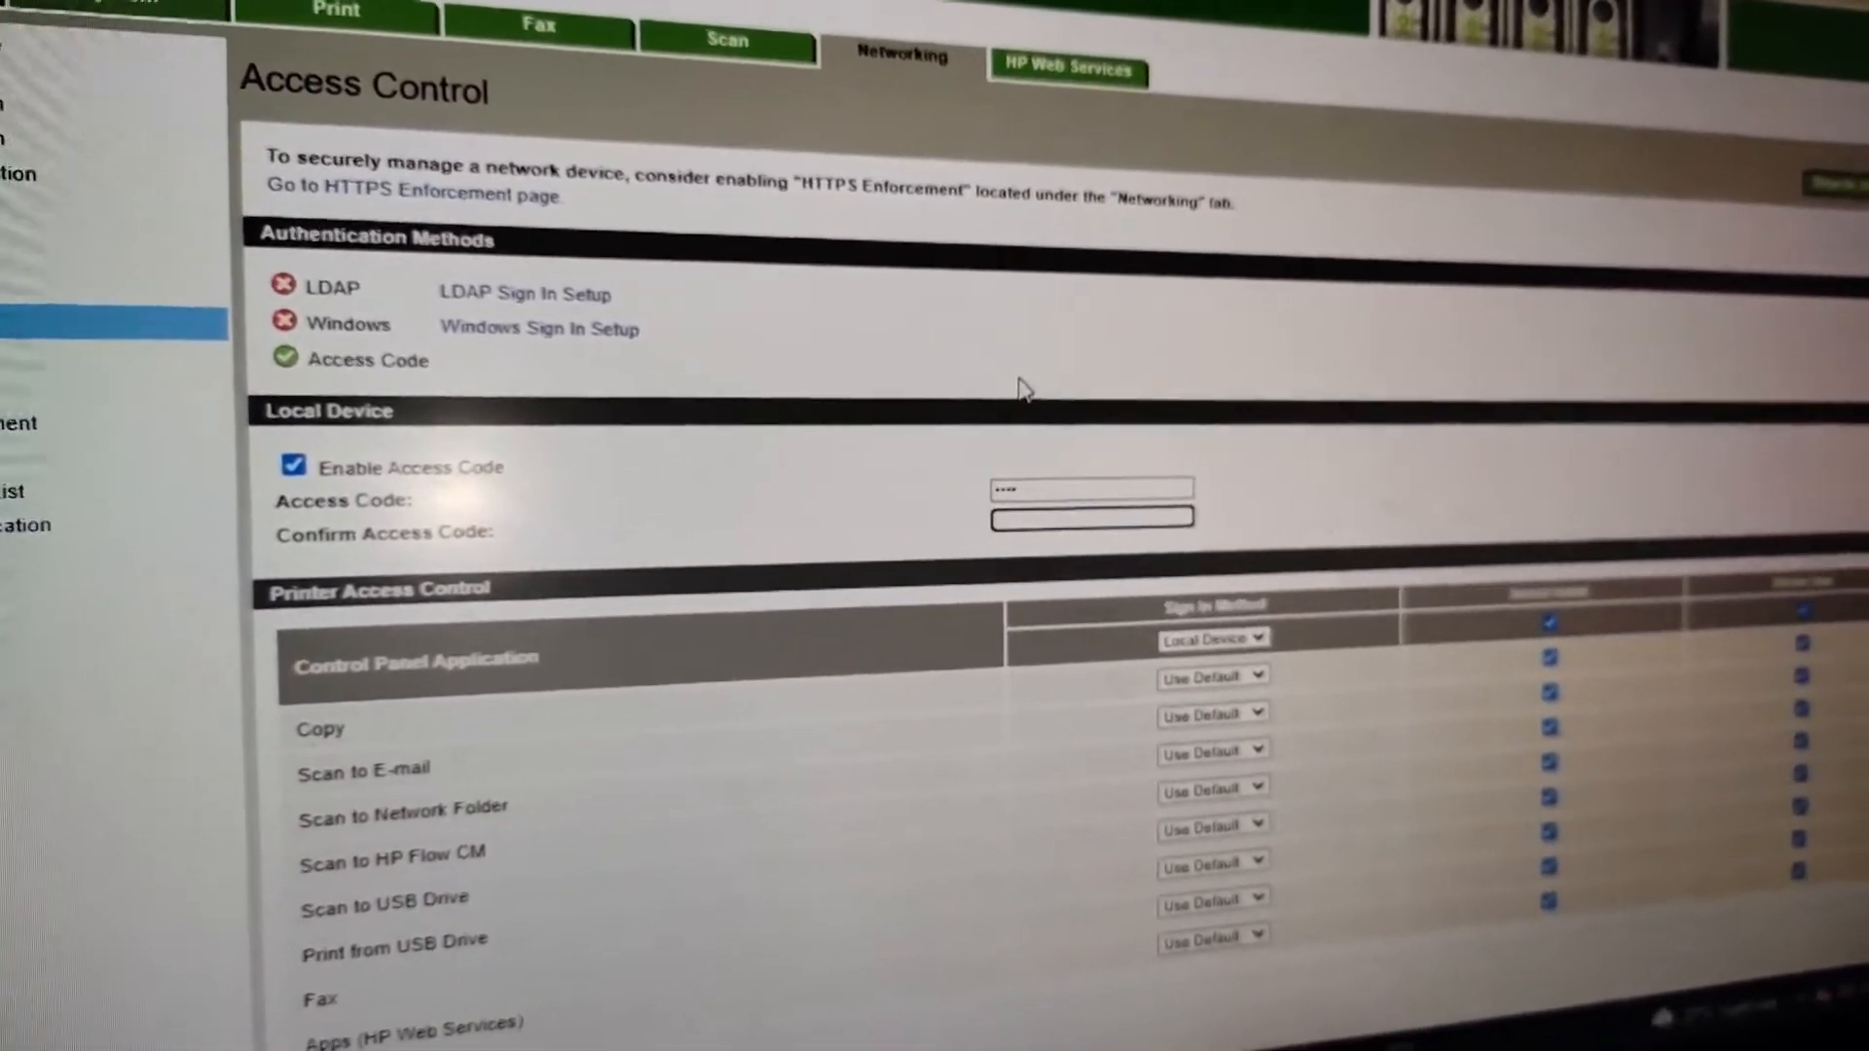
scroll("down", 3)
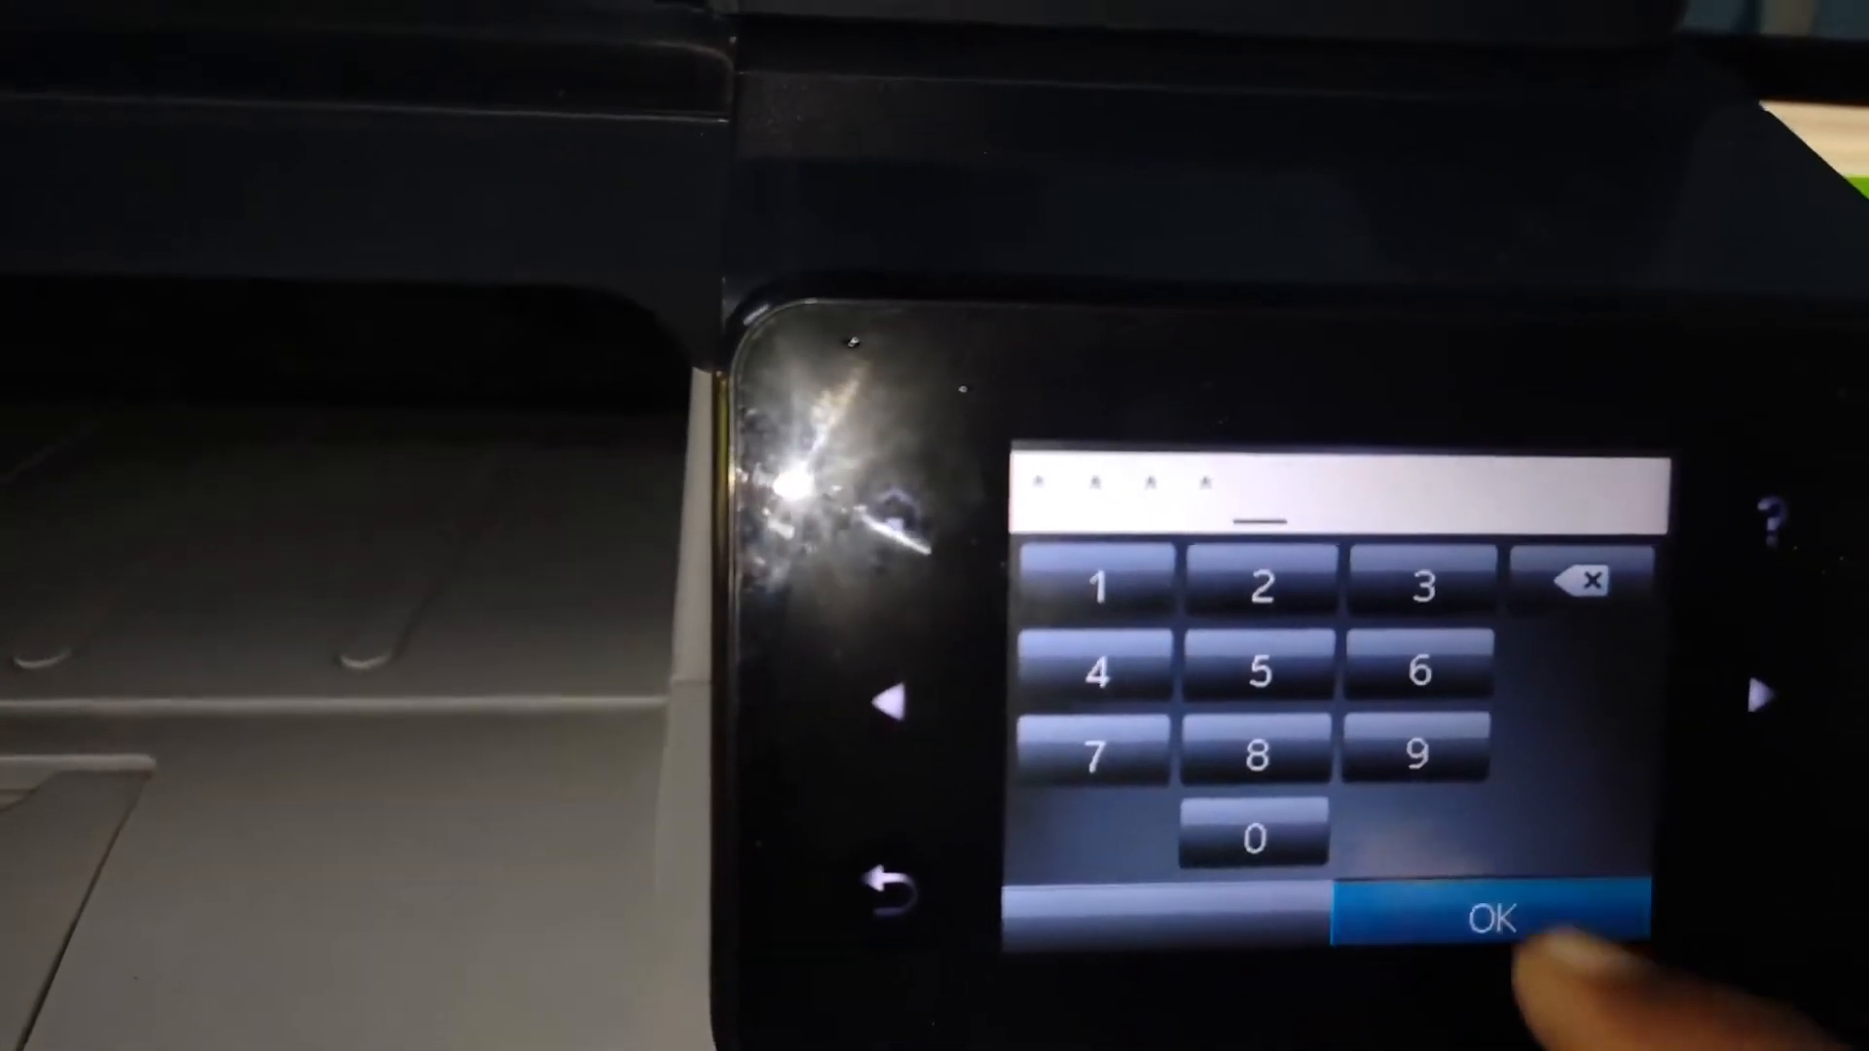
Sign in on the panel with the new access code, sign out, and return home
left_click(1477, 919)
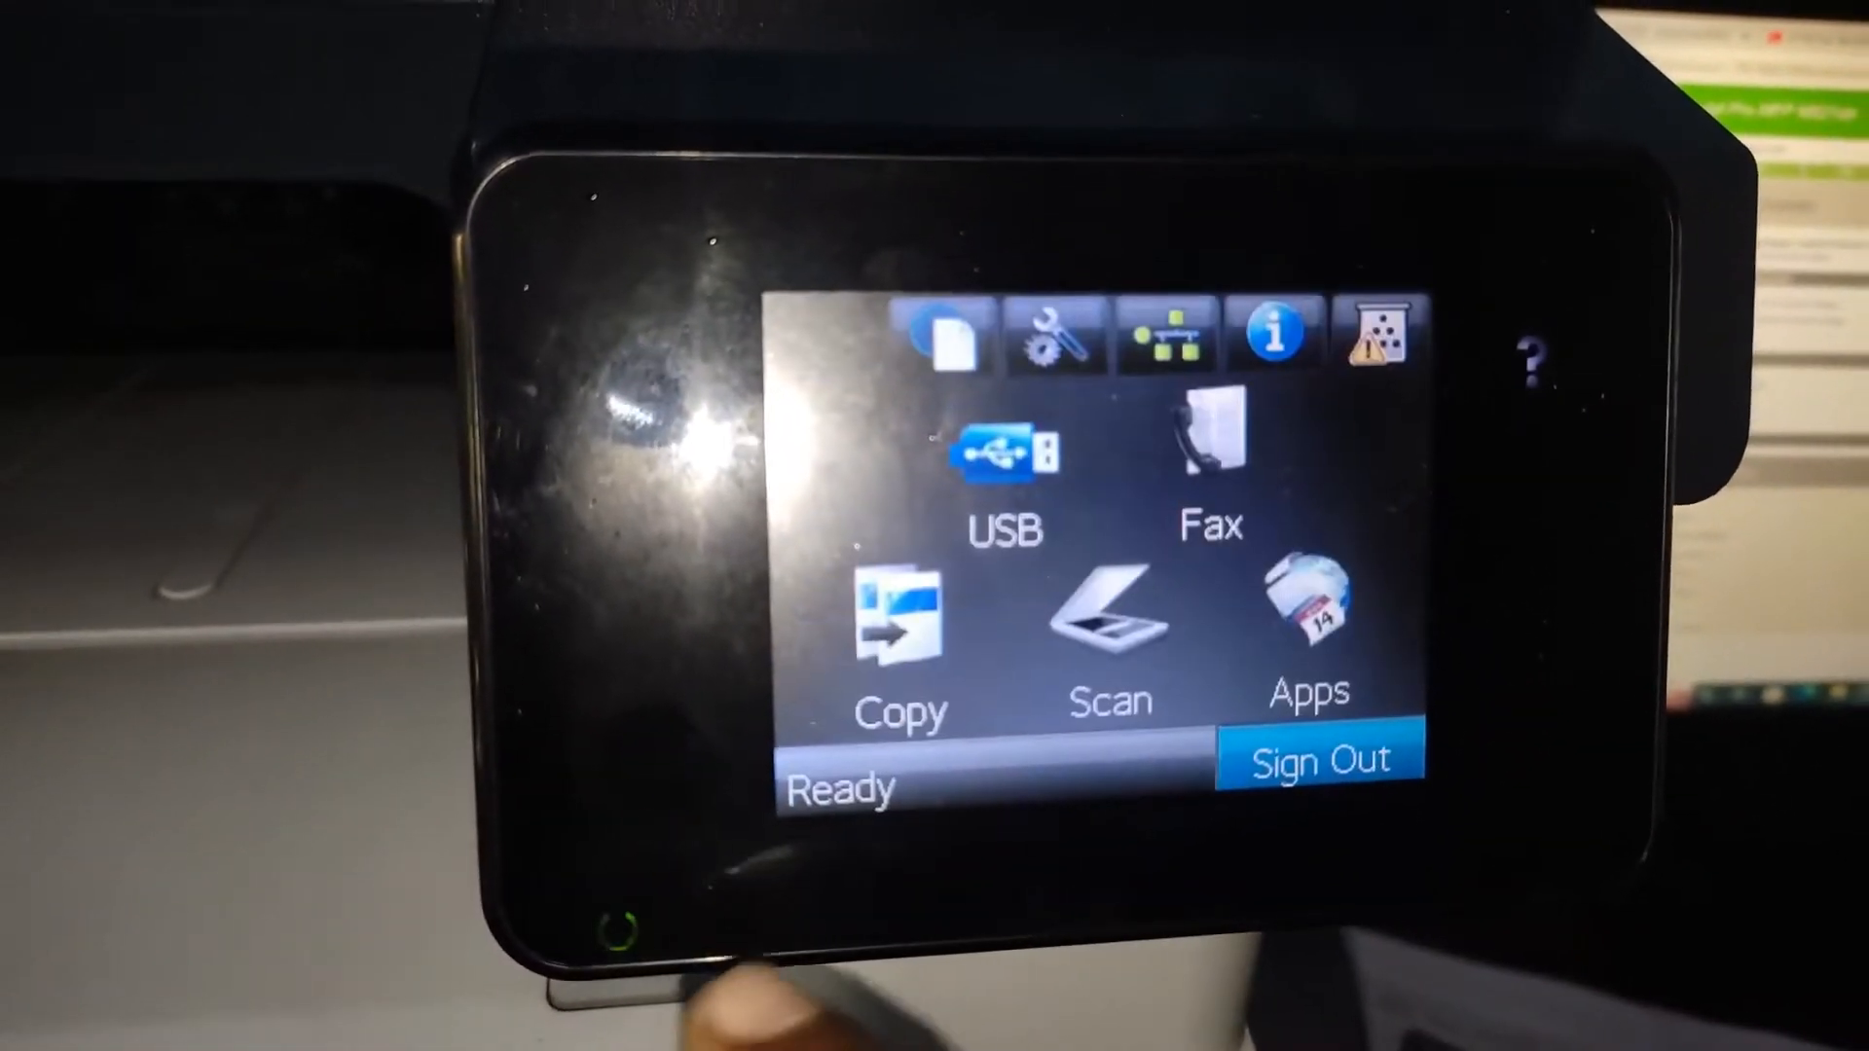
left_click(1315, 759)
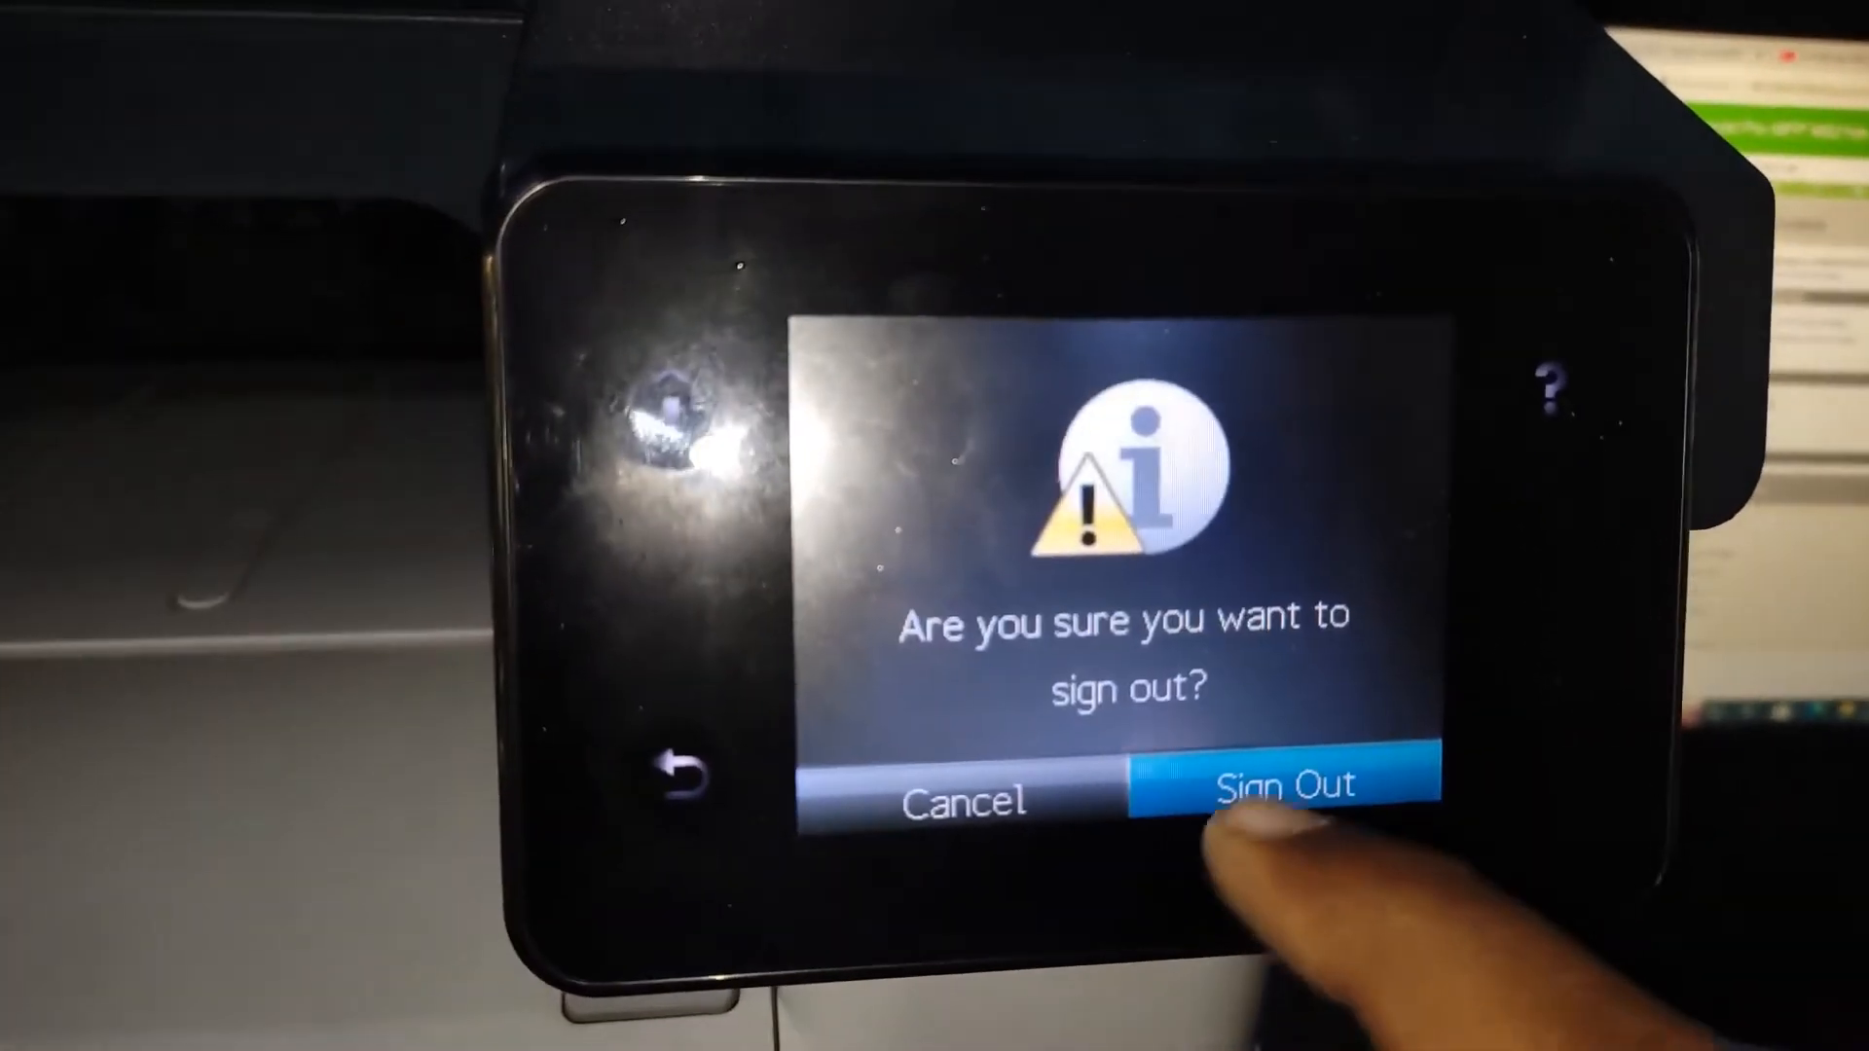
left_click(1285, 790)
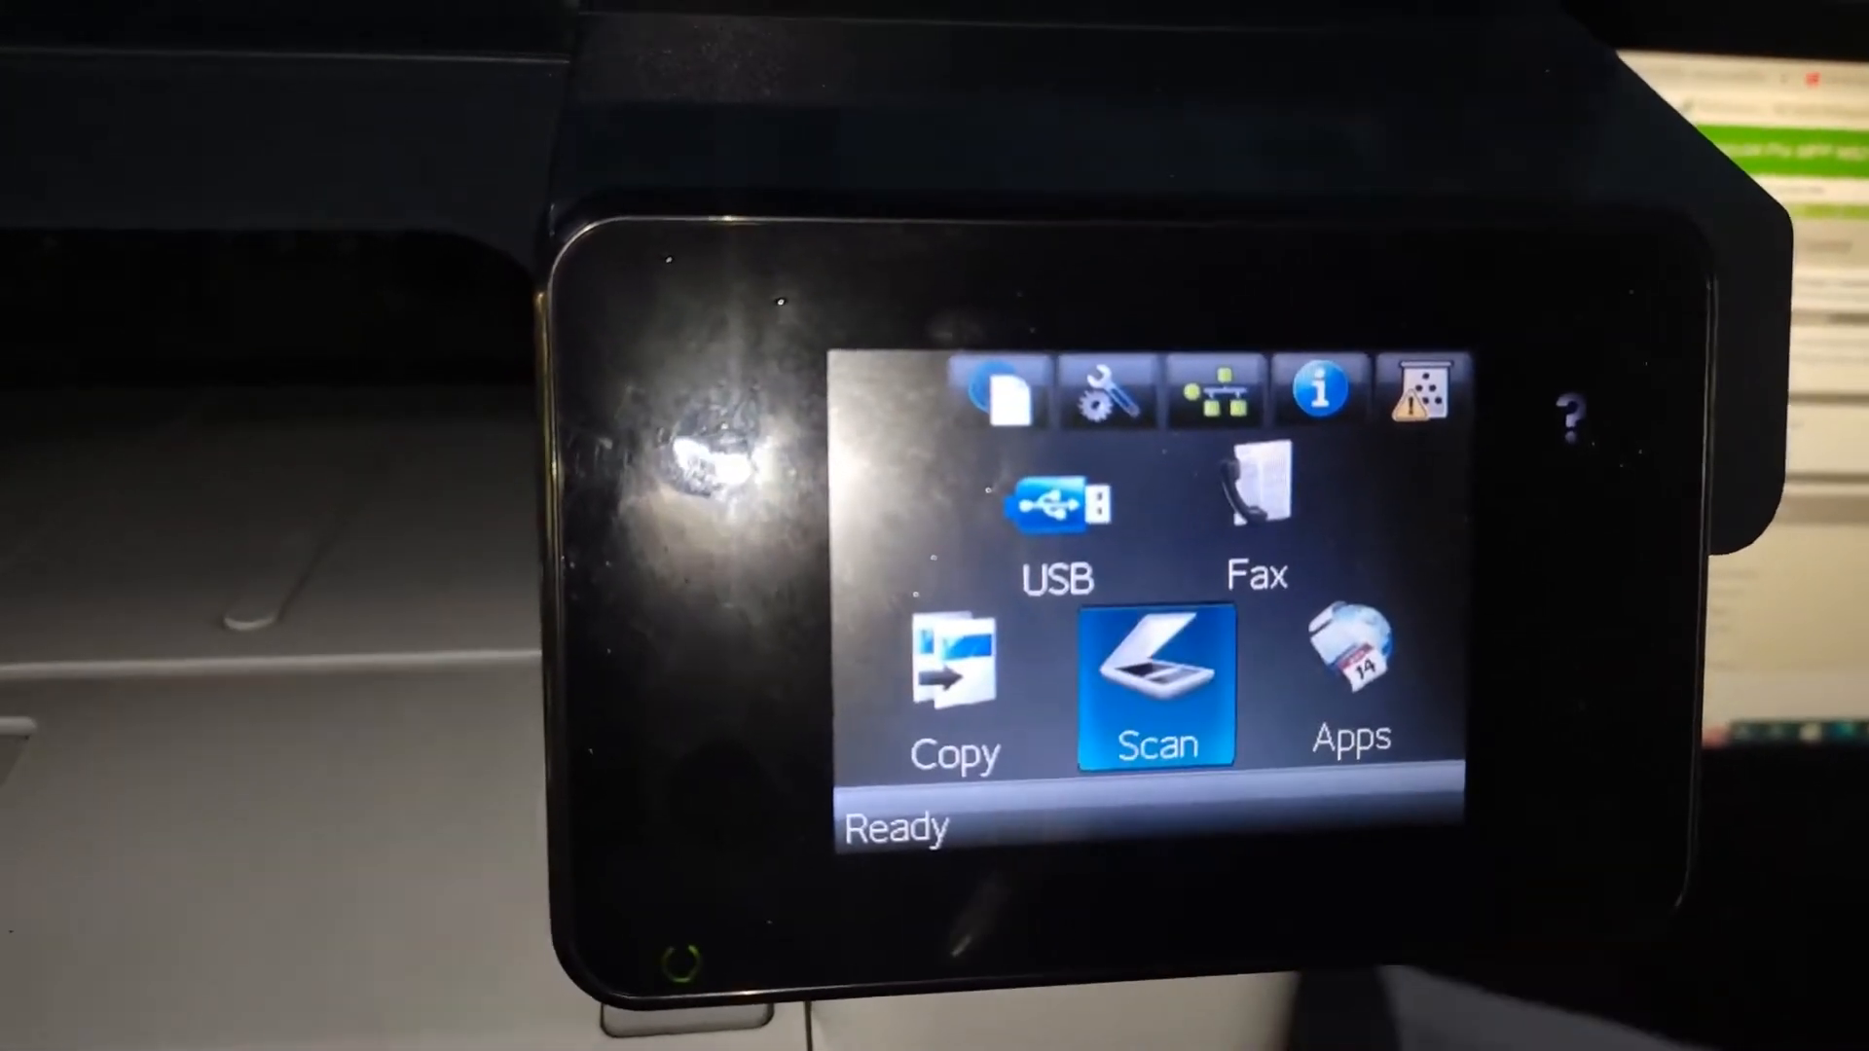
left_click(1150, 679)
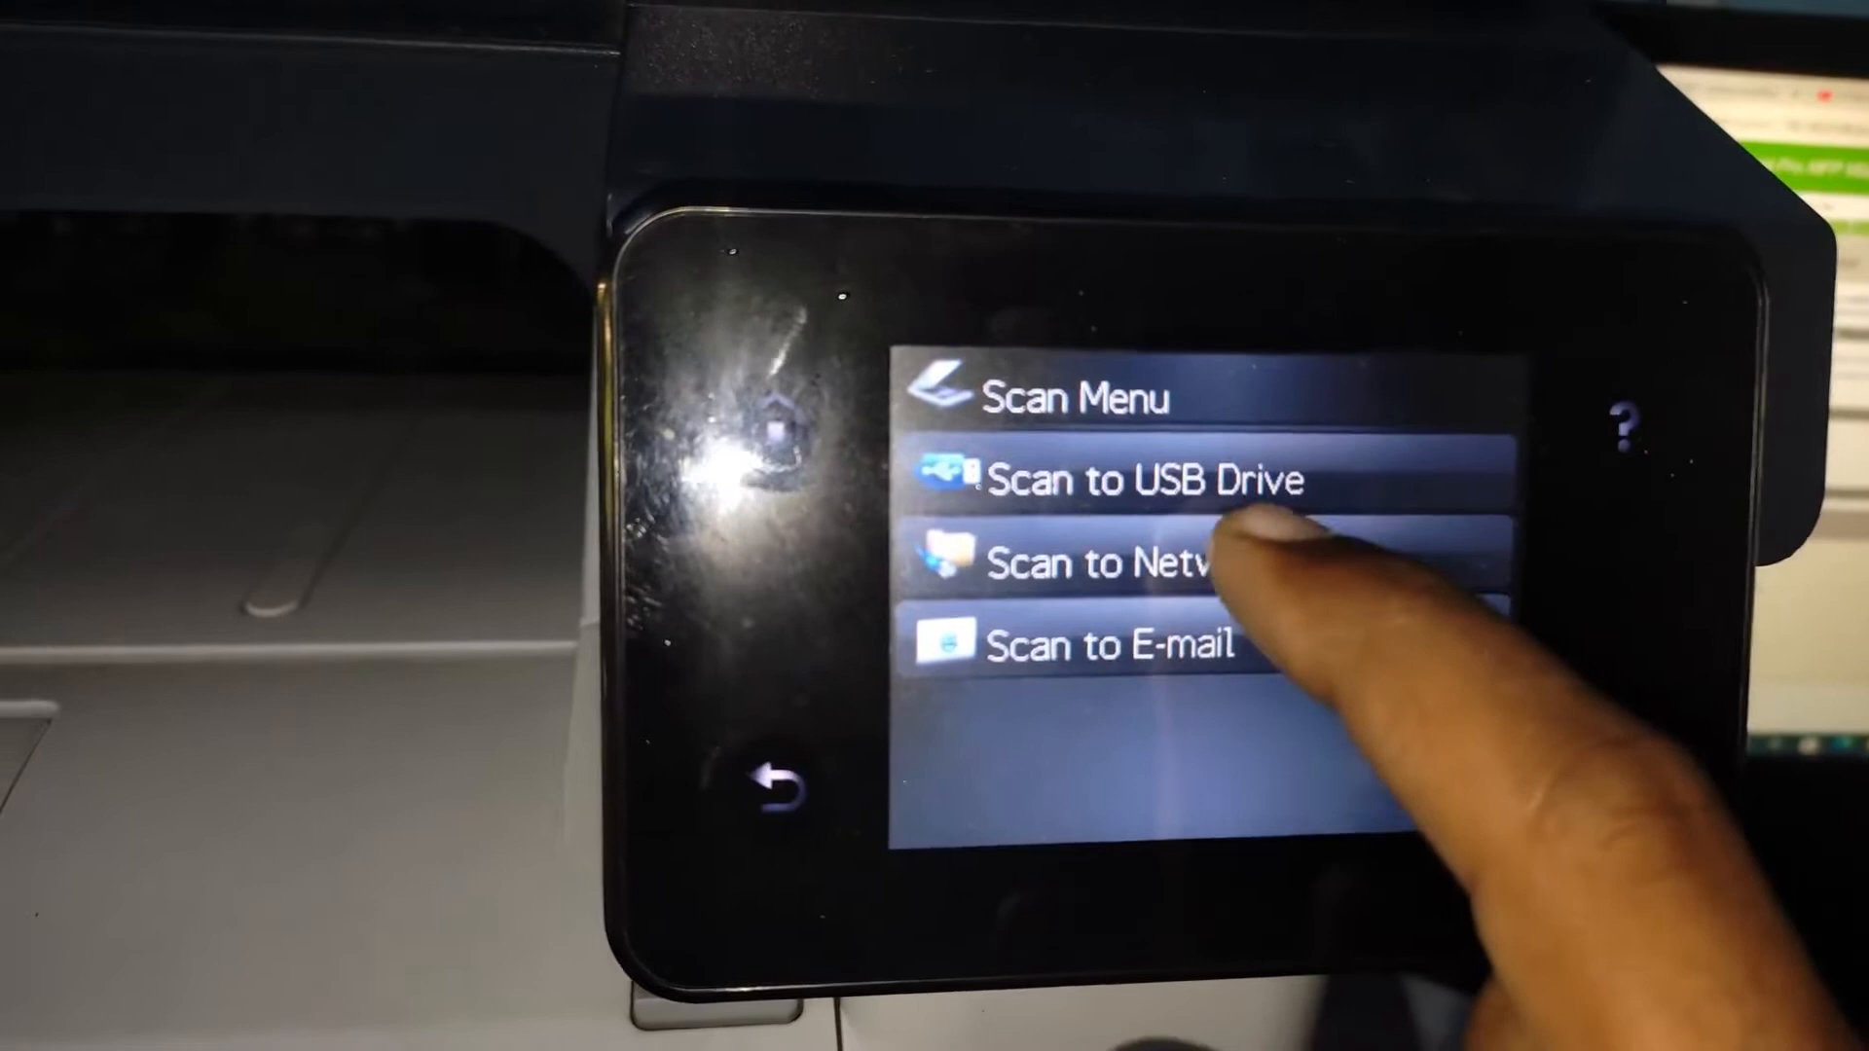
left_click(1097, 560)
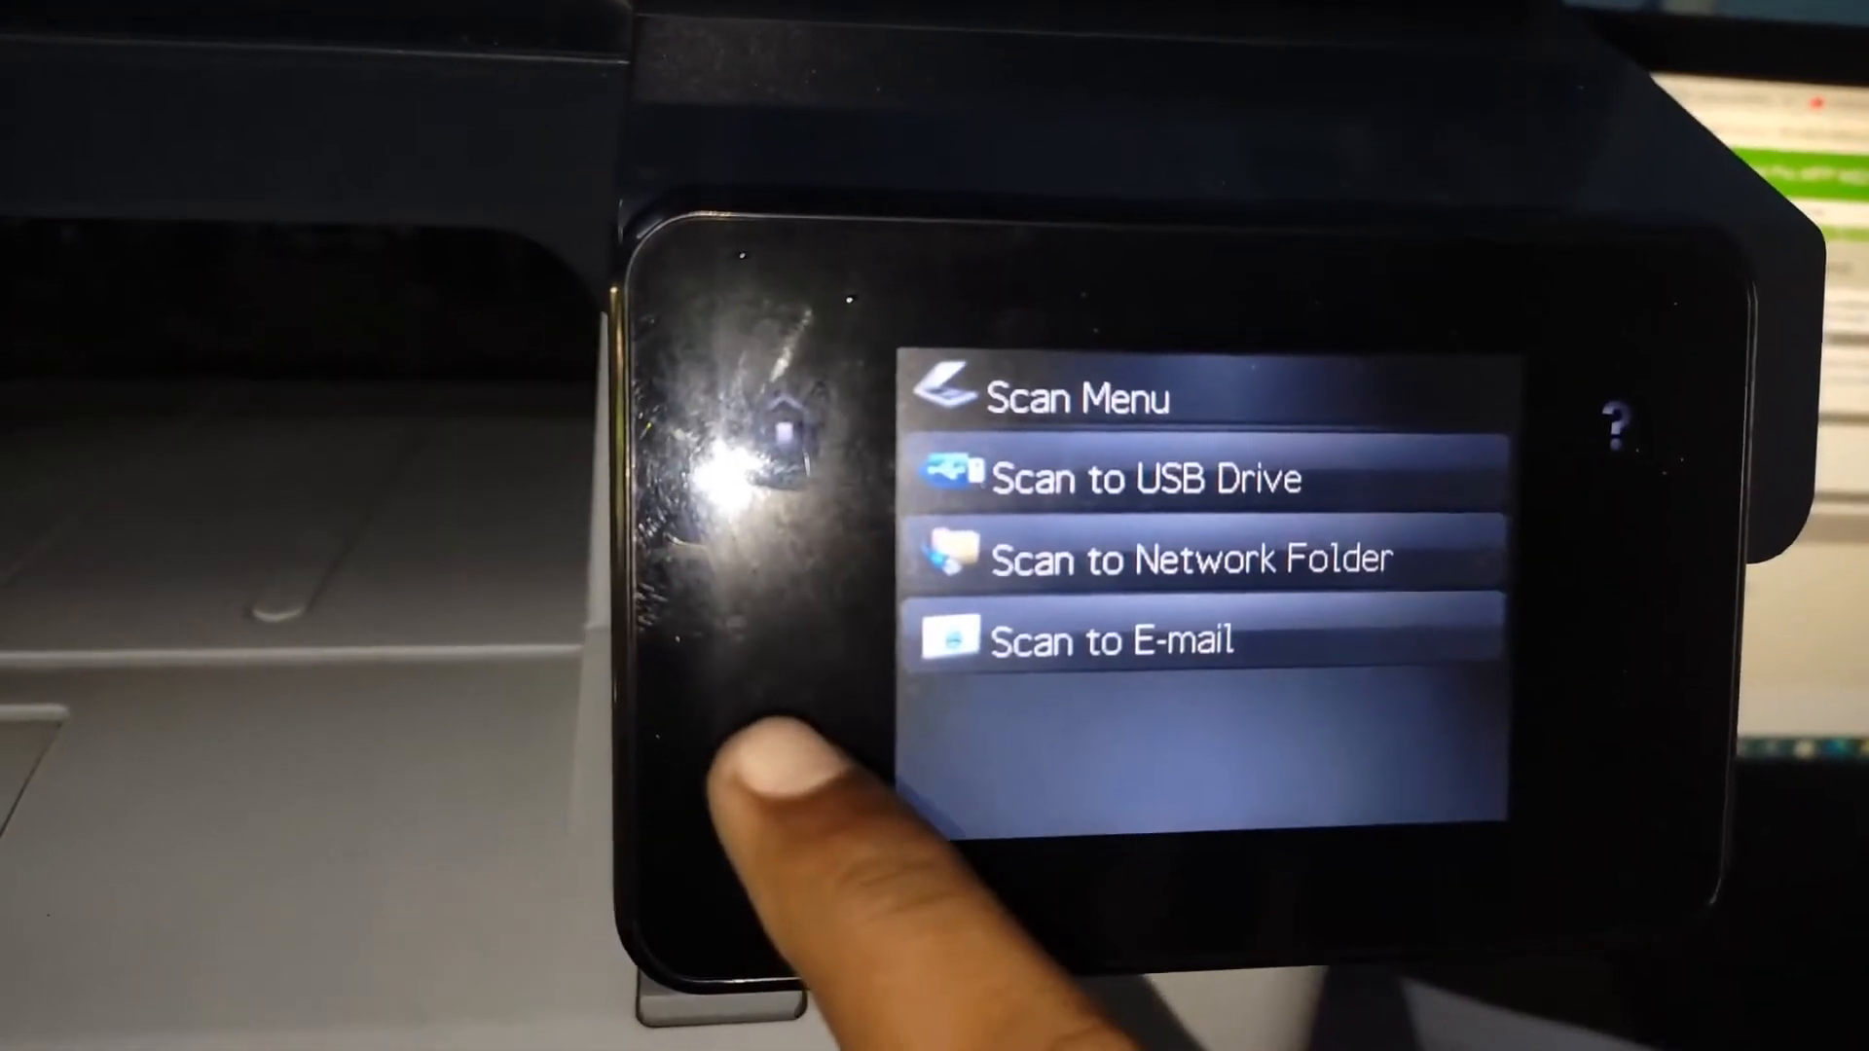
left_click(1145, 474)
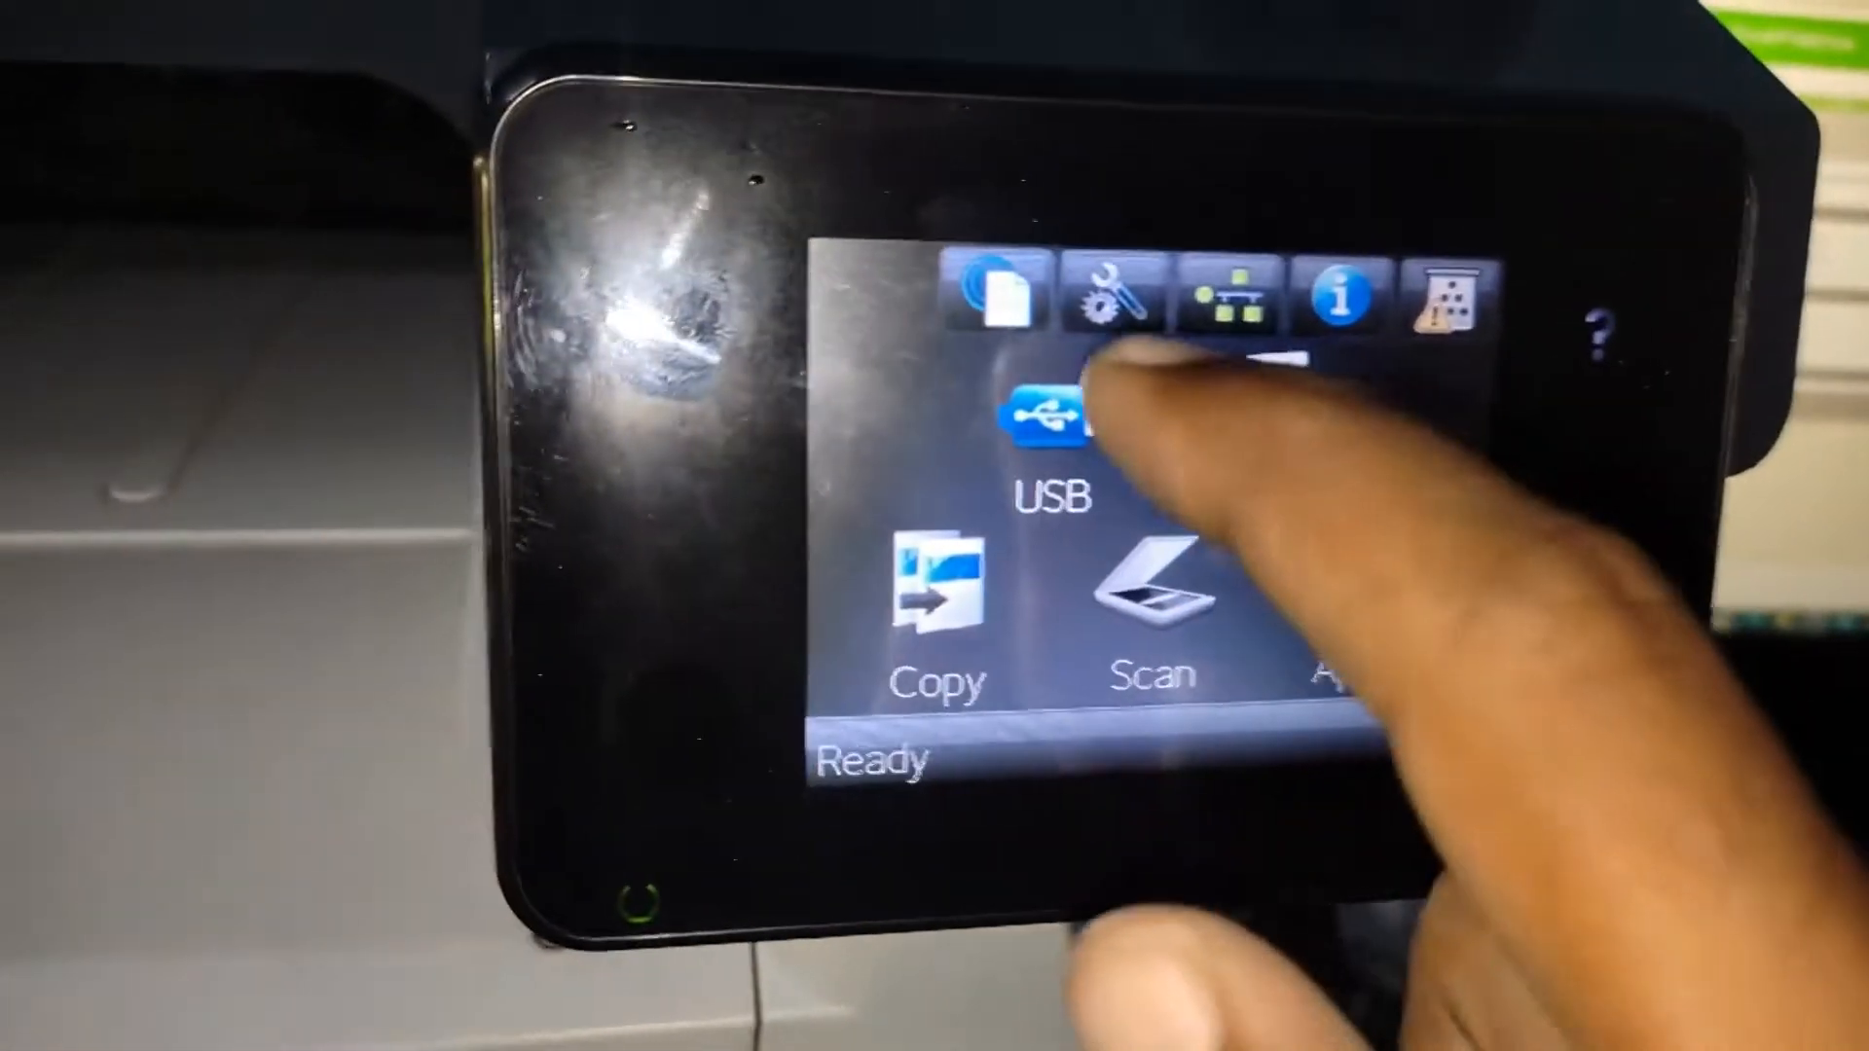
Enter and confirm a numeric Product Security password under Setup > Network Setup > Security
left_click(1114, 296)
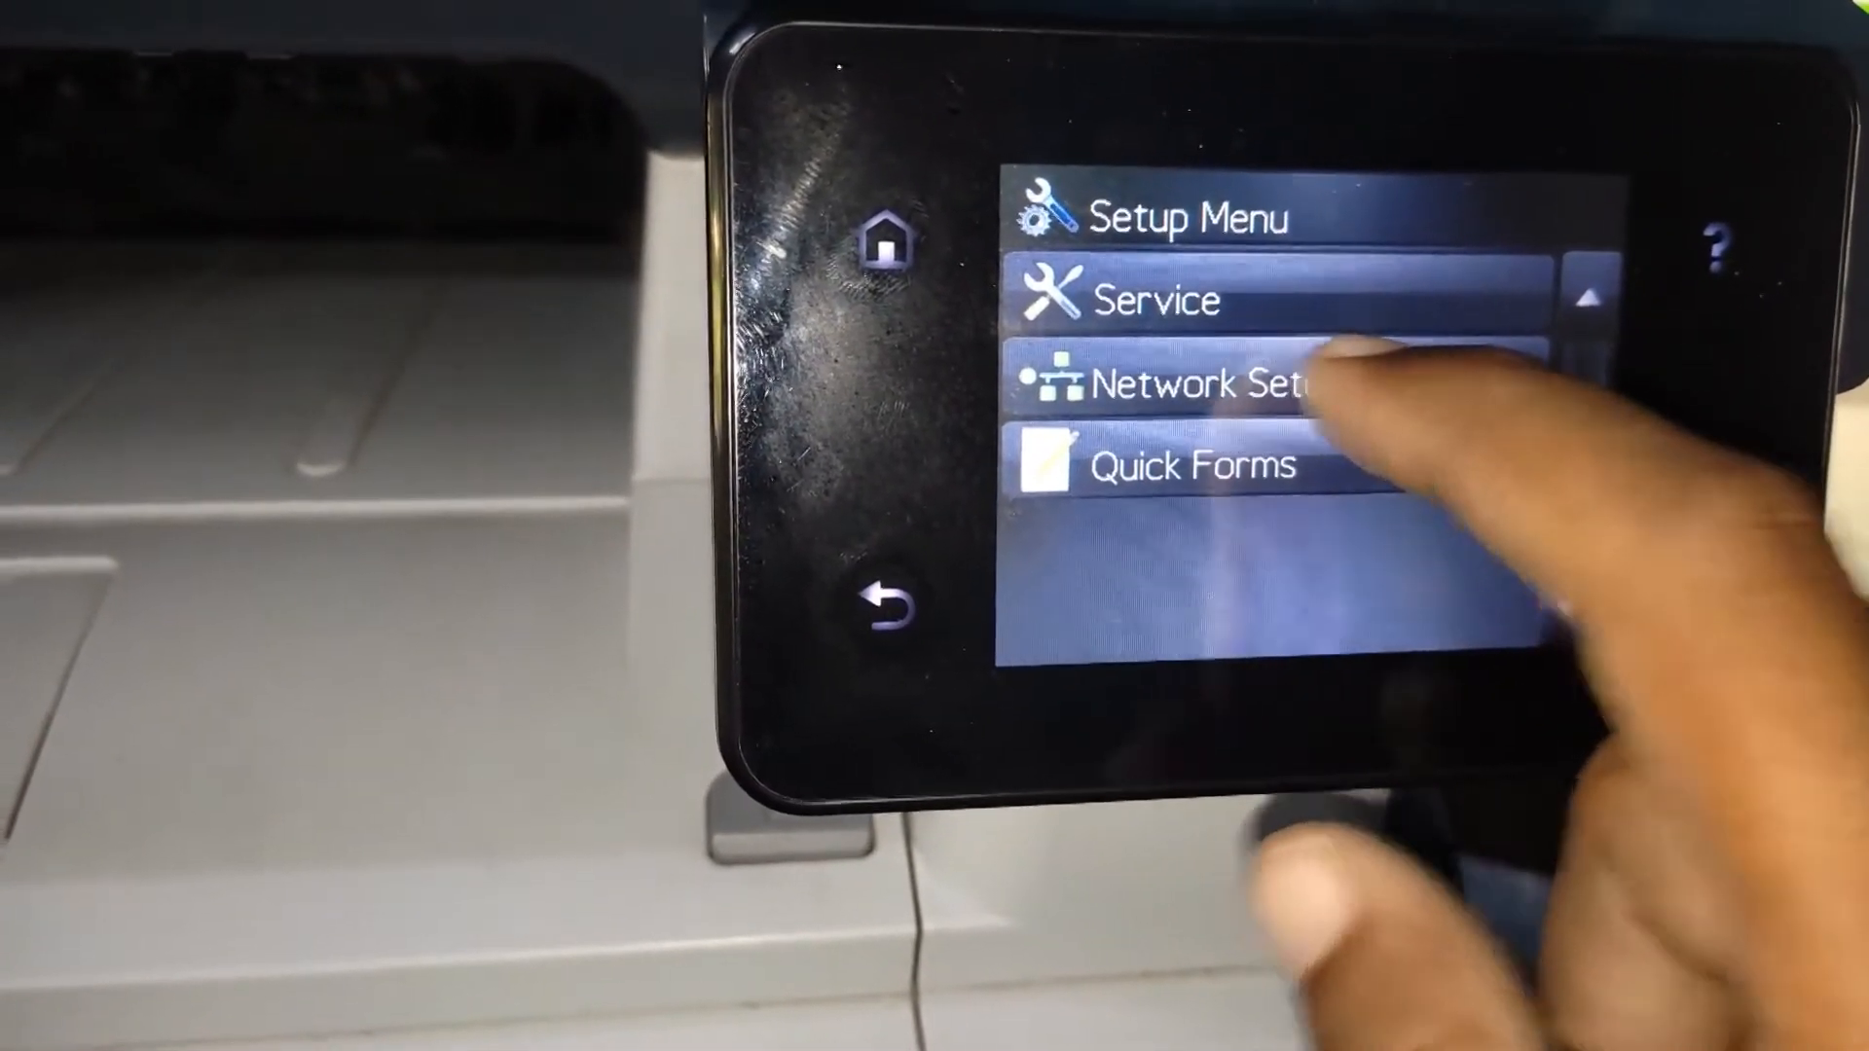
left_click(1192, 384)
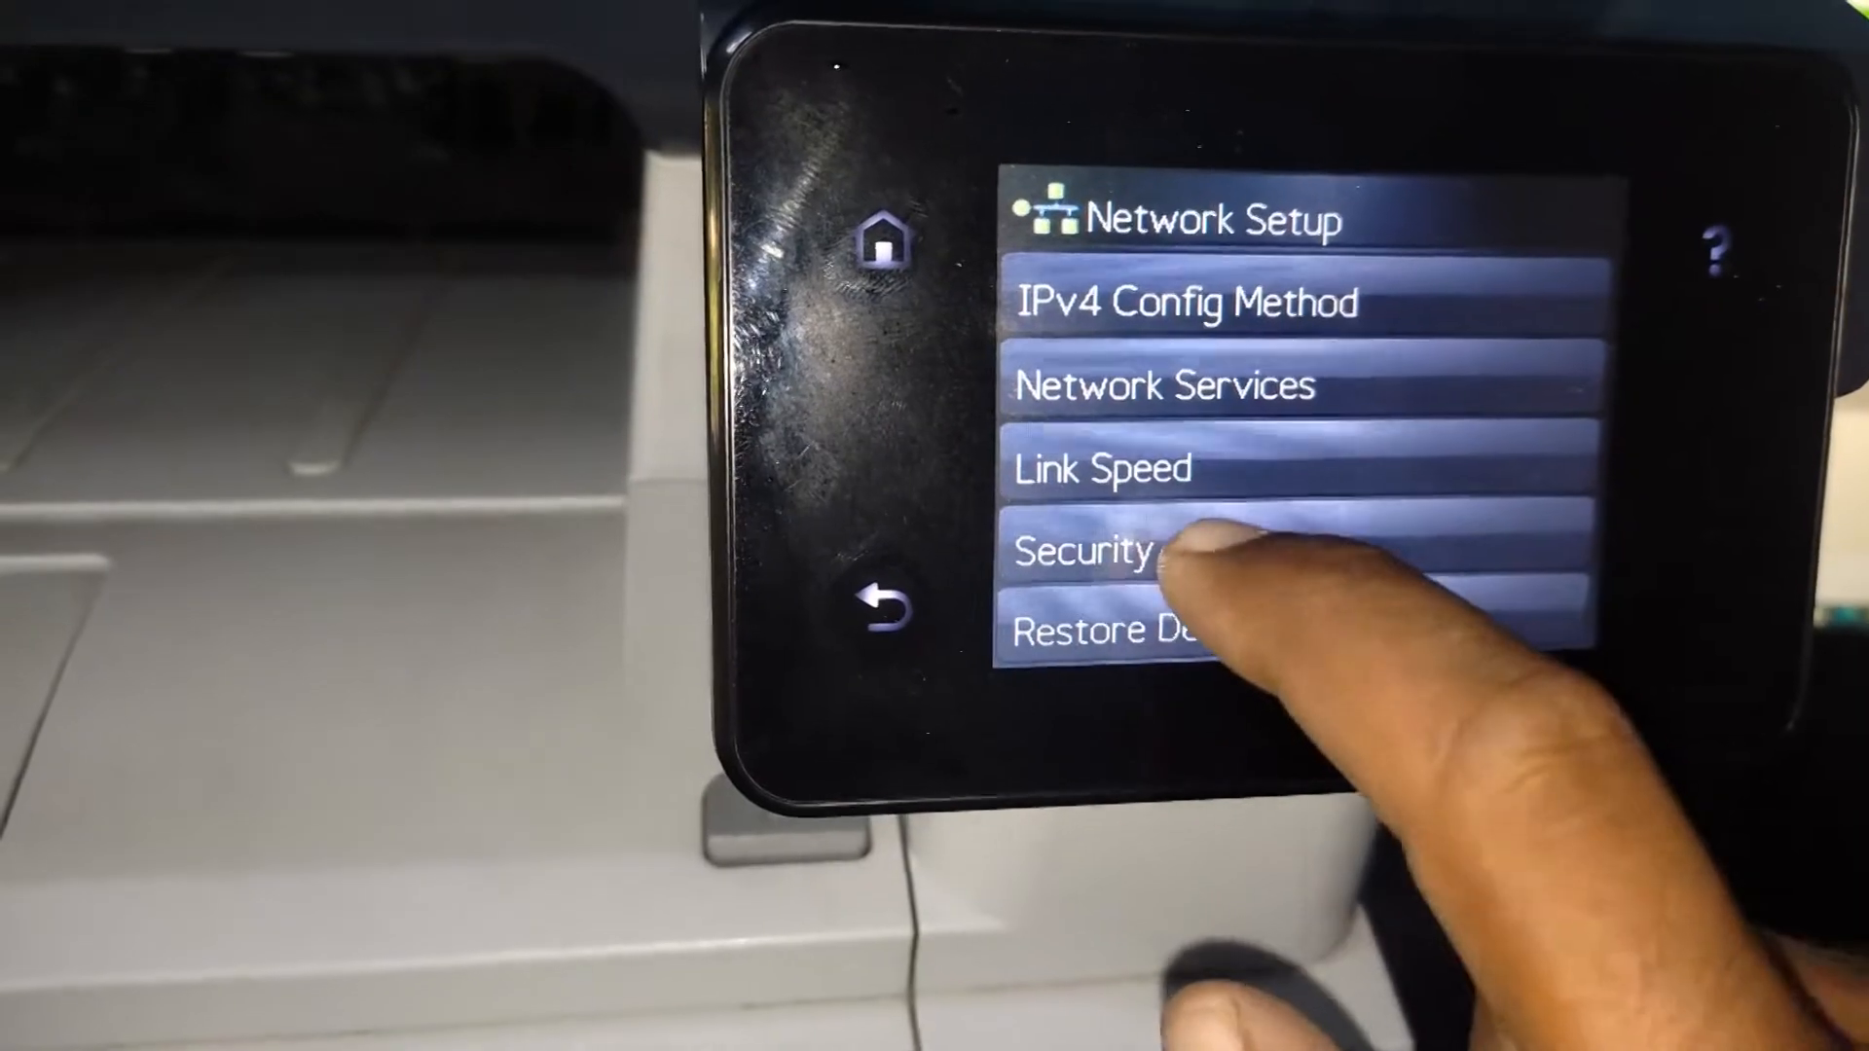
left_click(1084, 551)
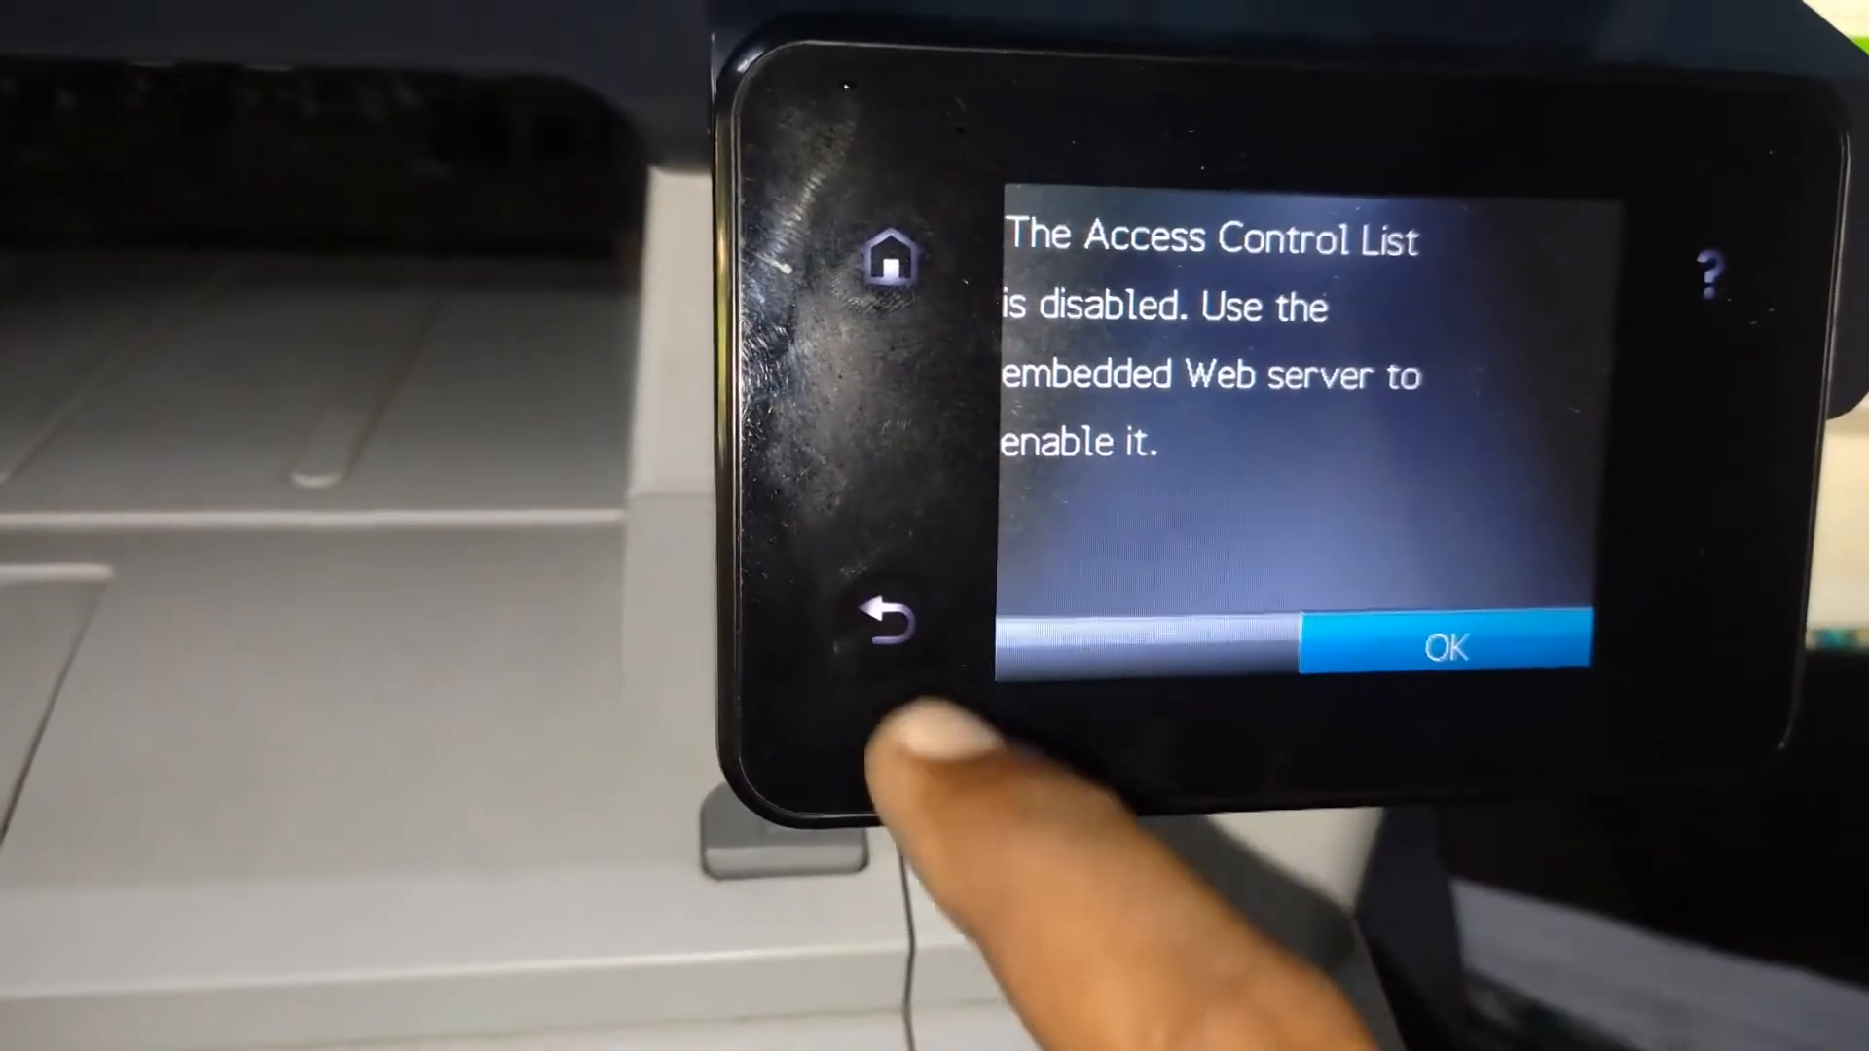
left_click(1438, 647)
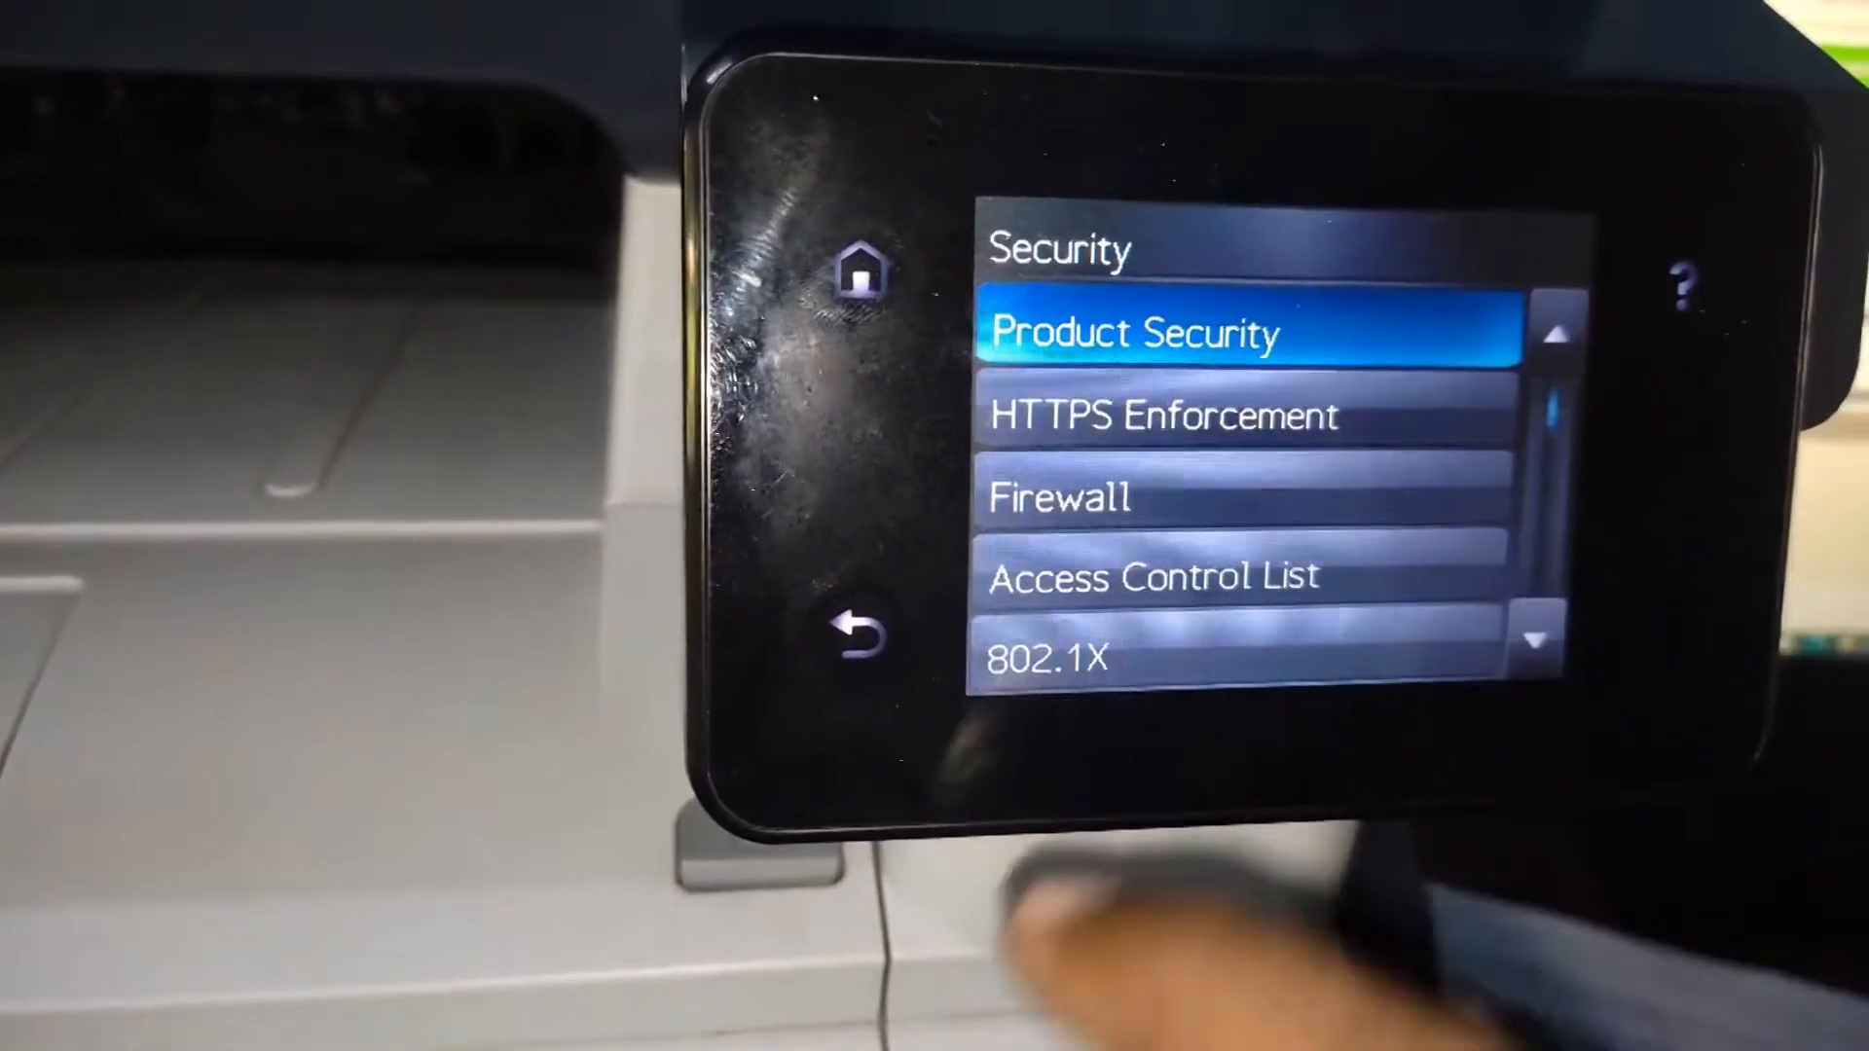
left_click(1132, 331)
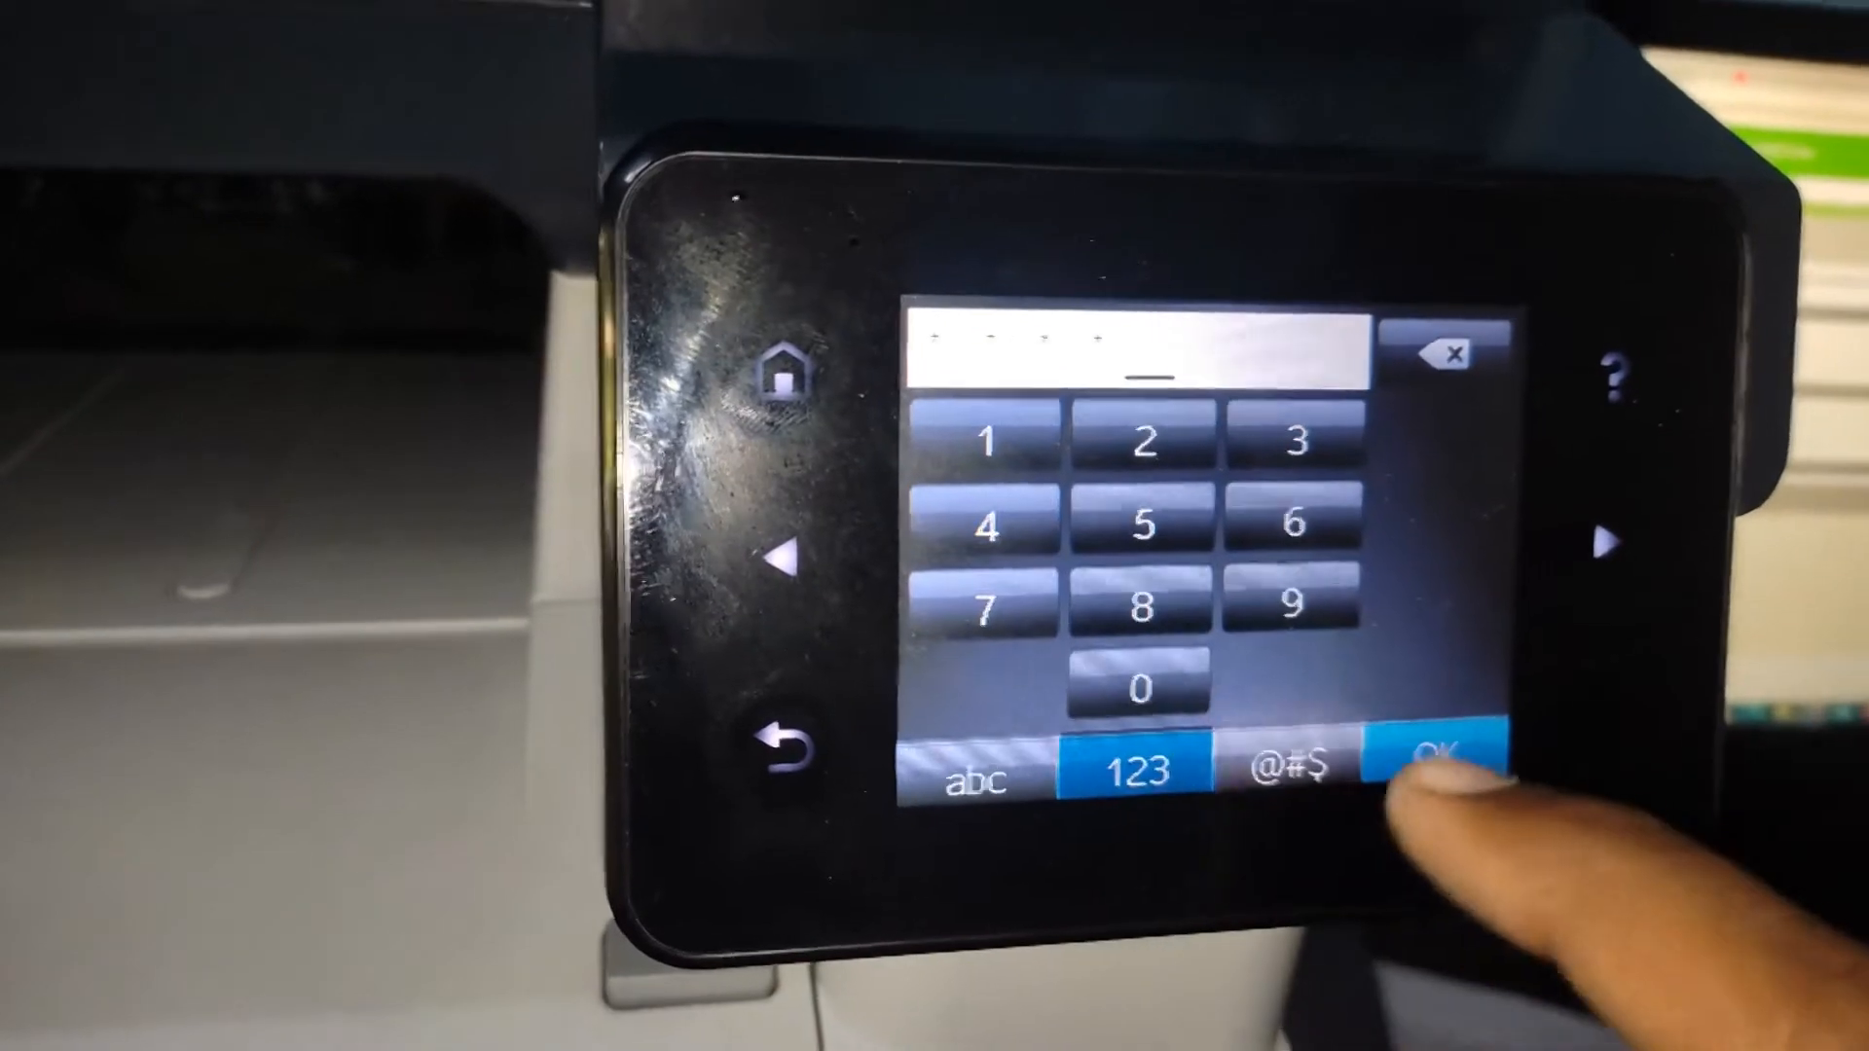
left_click(1433, 757)
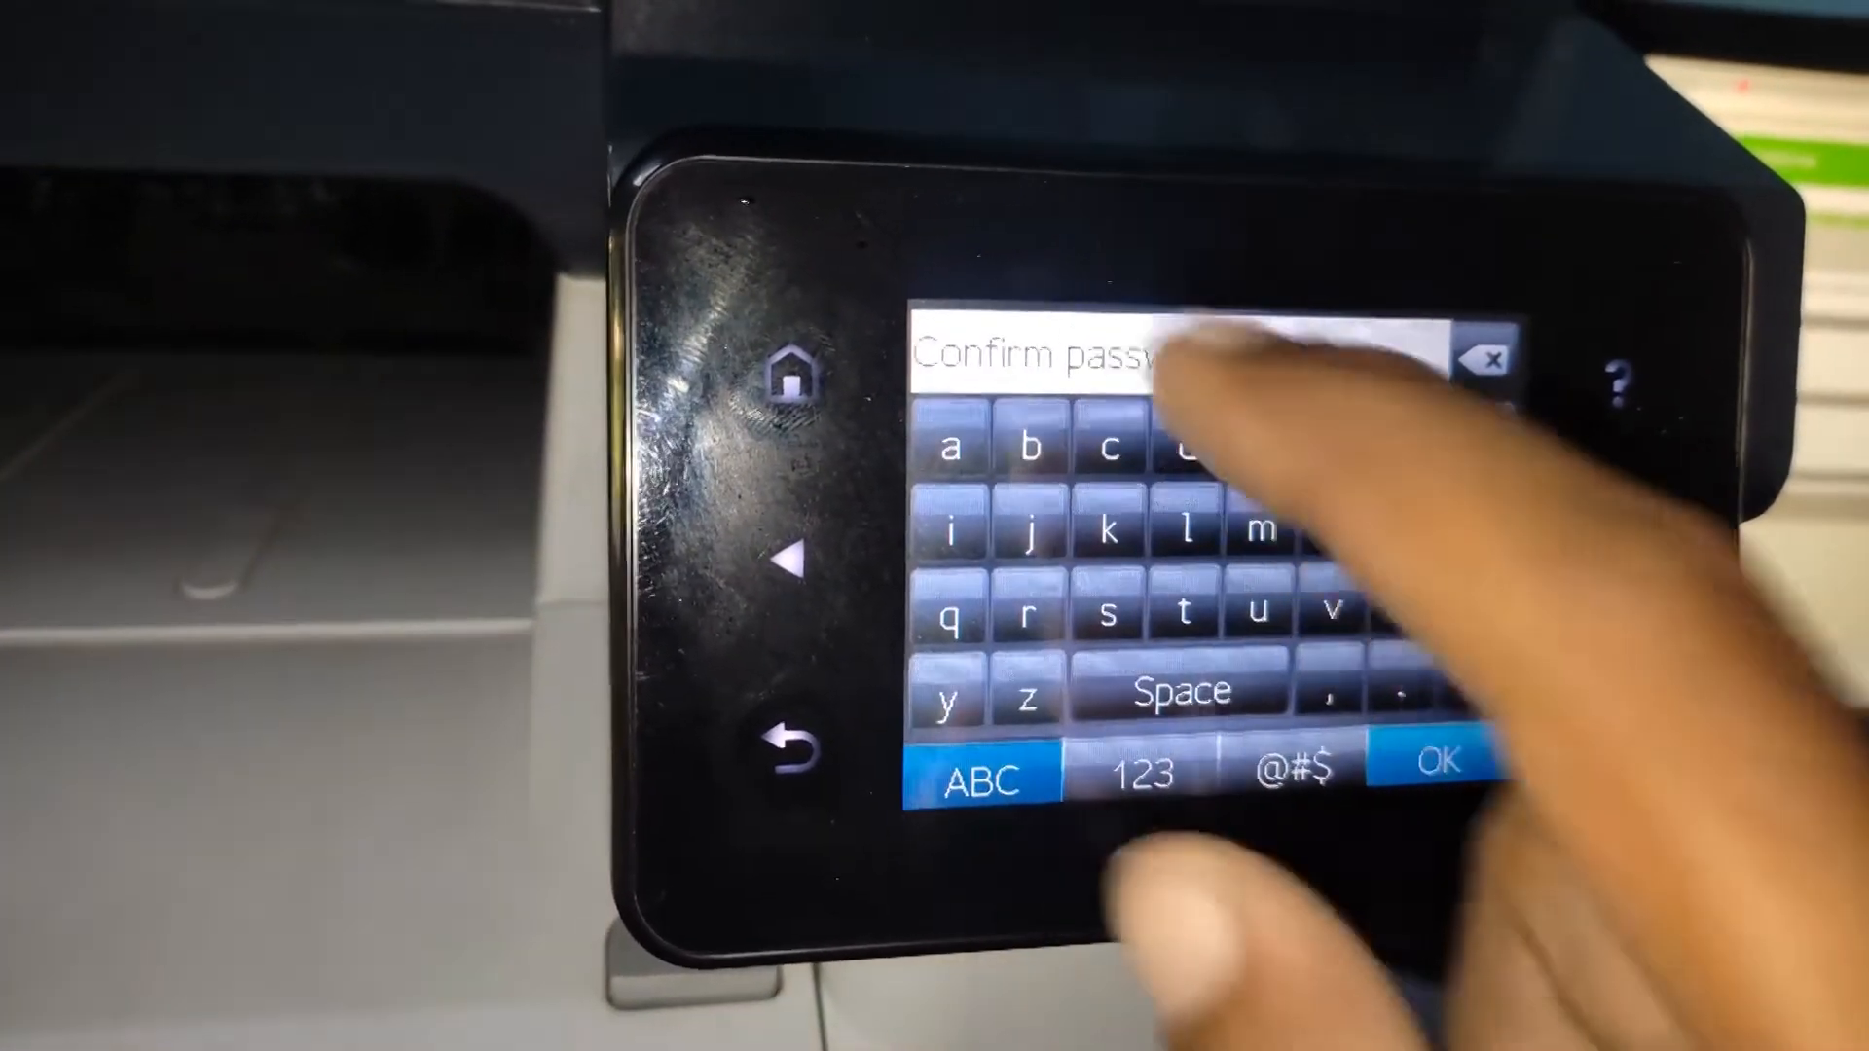
left_click(1137, 772)
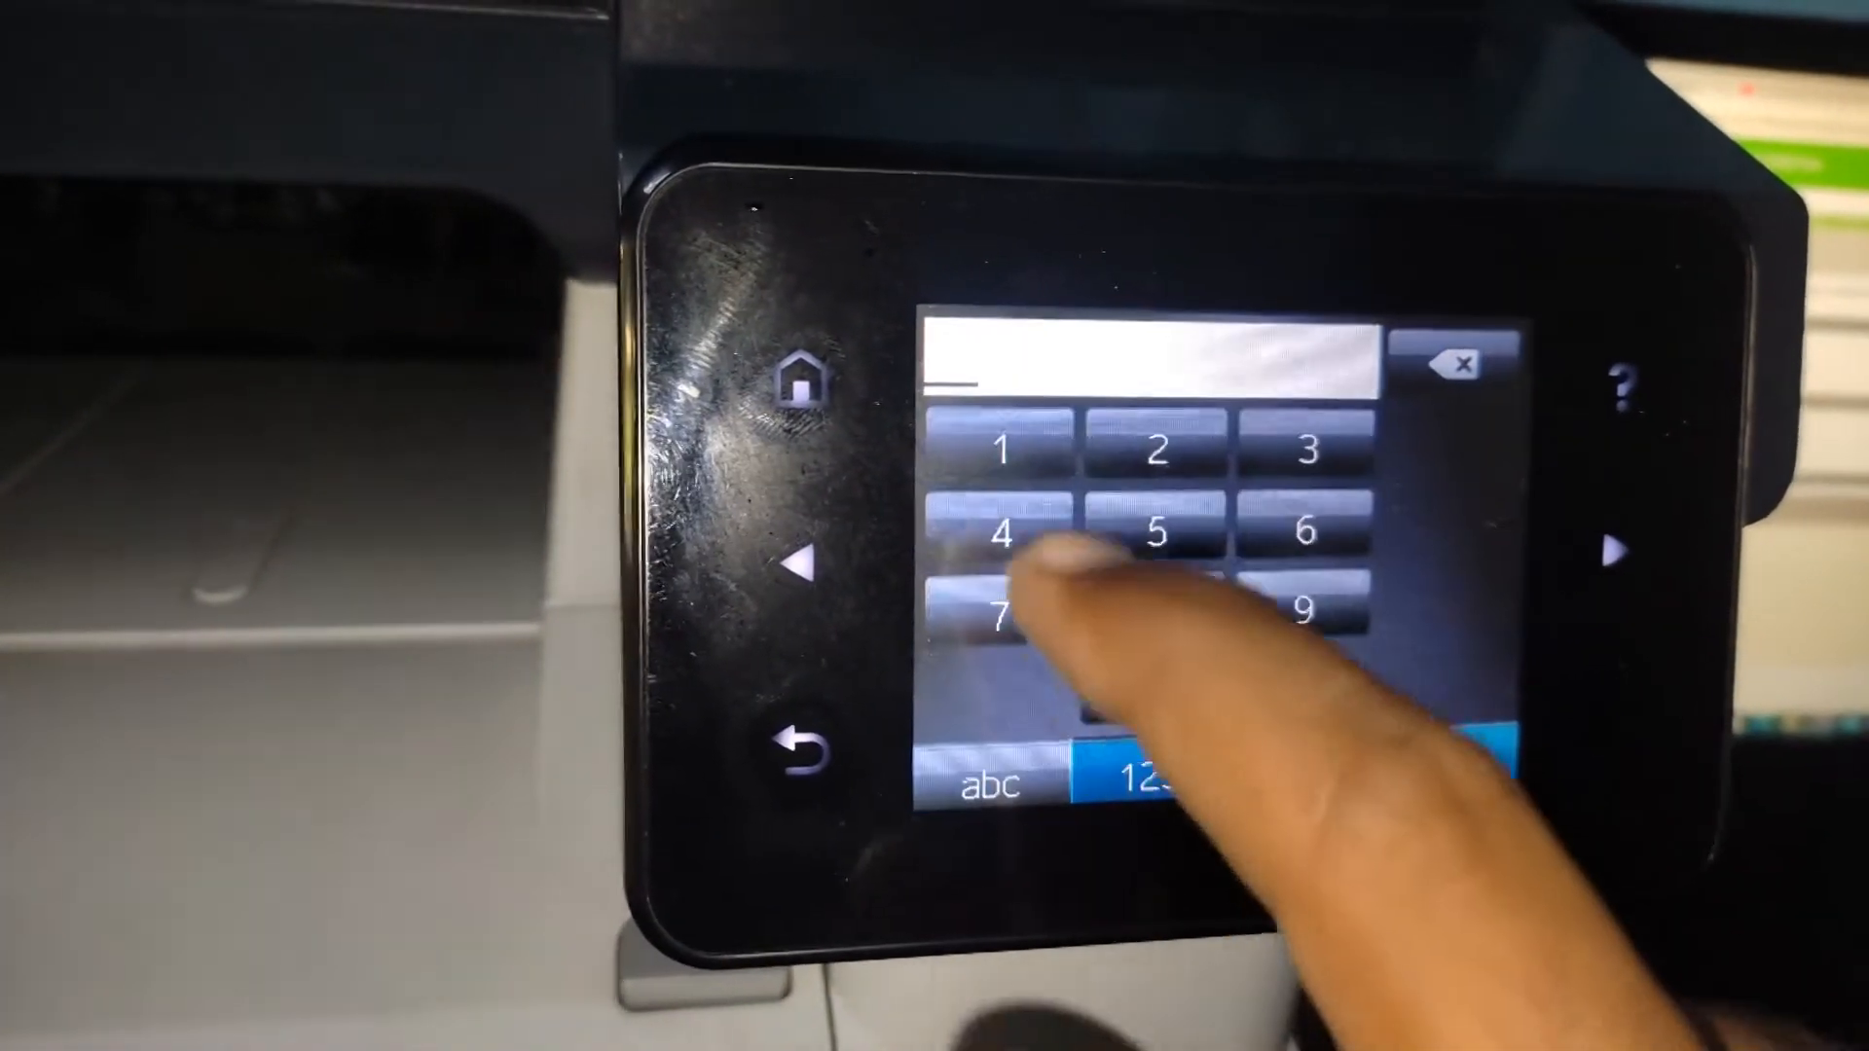
left_click(1004, 530)
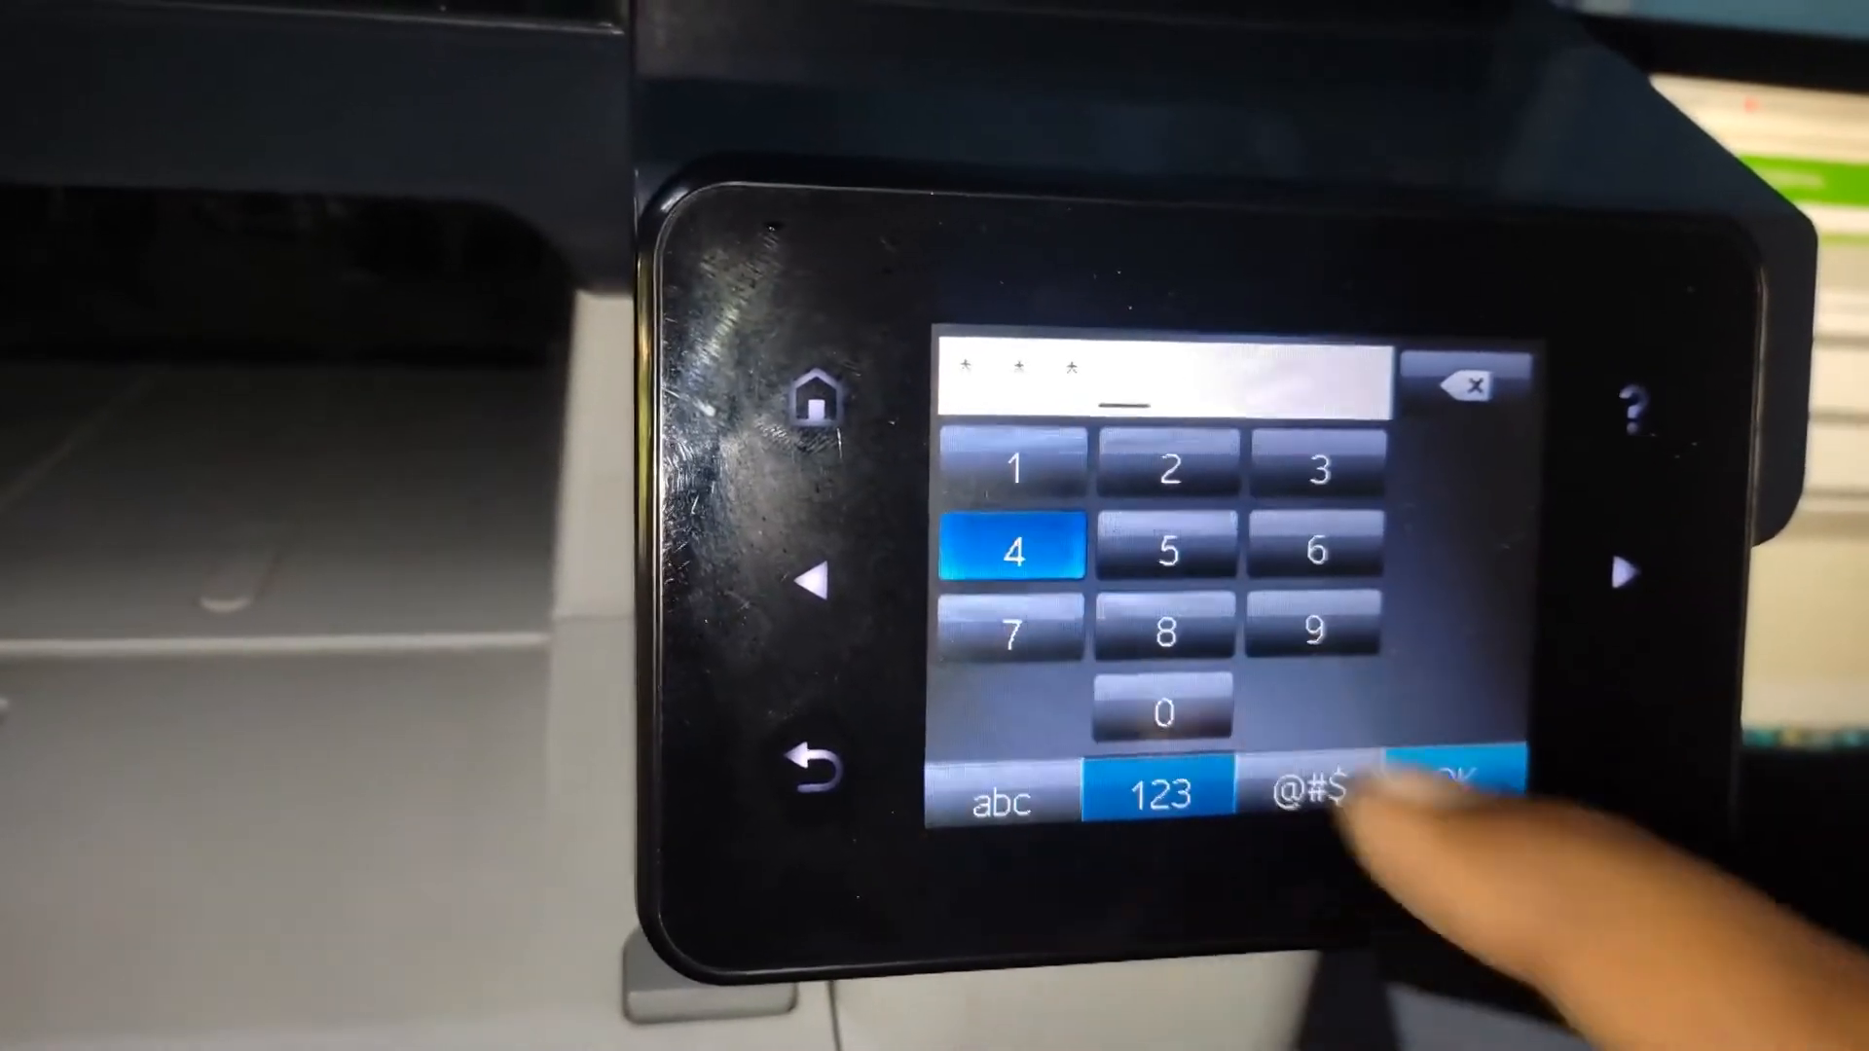
left_click(1454, 795)
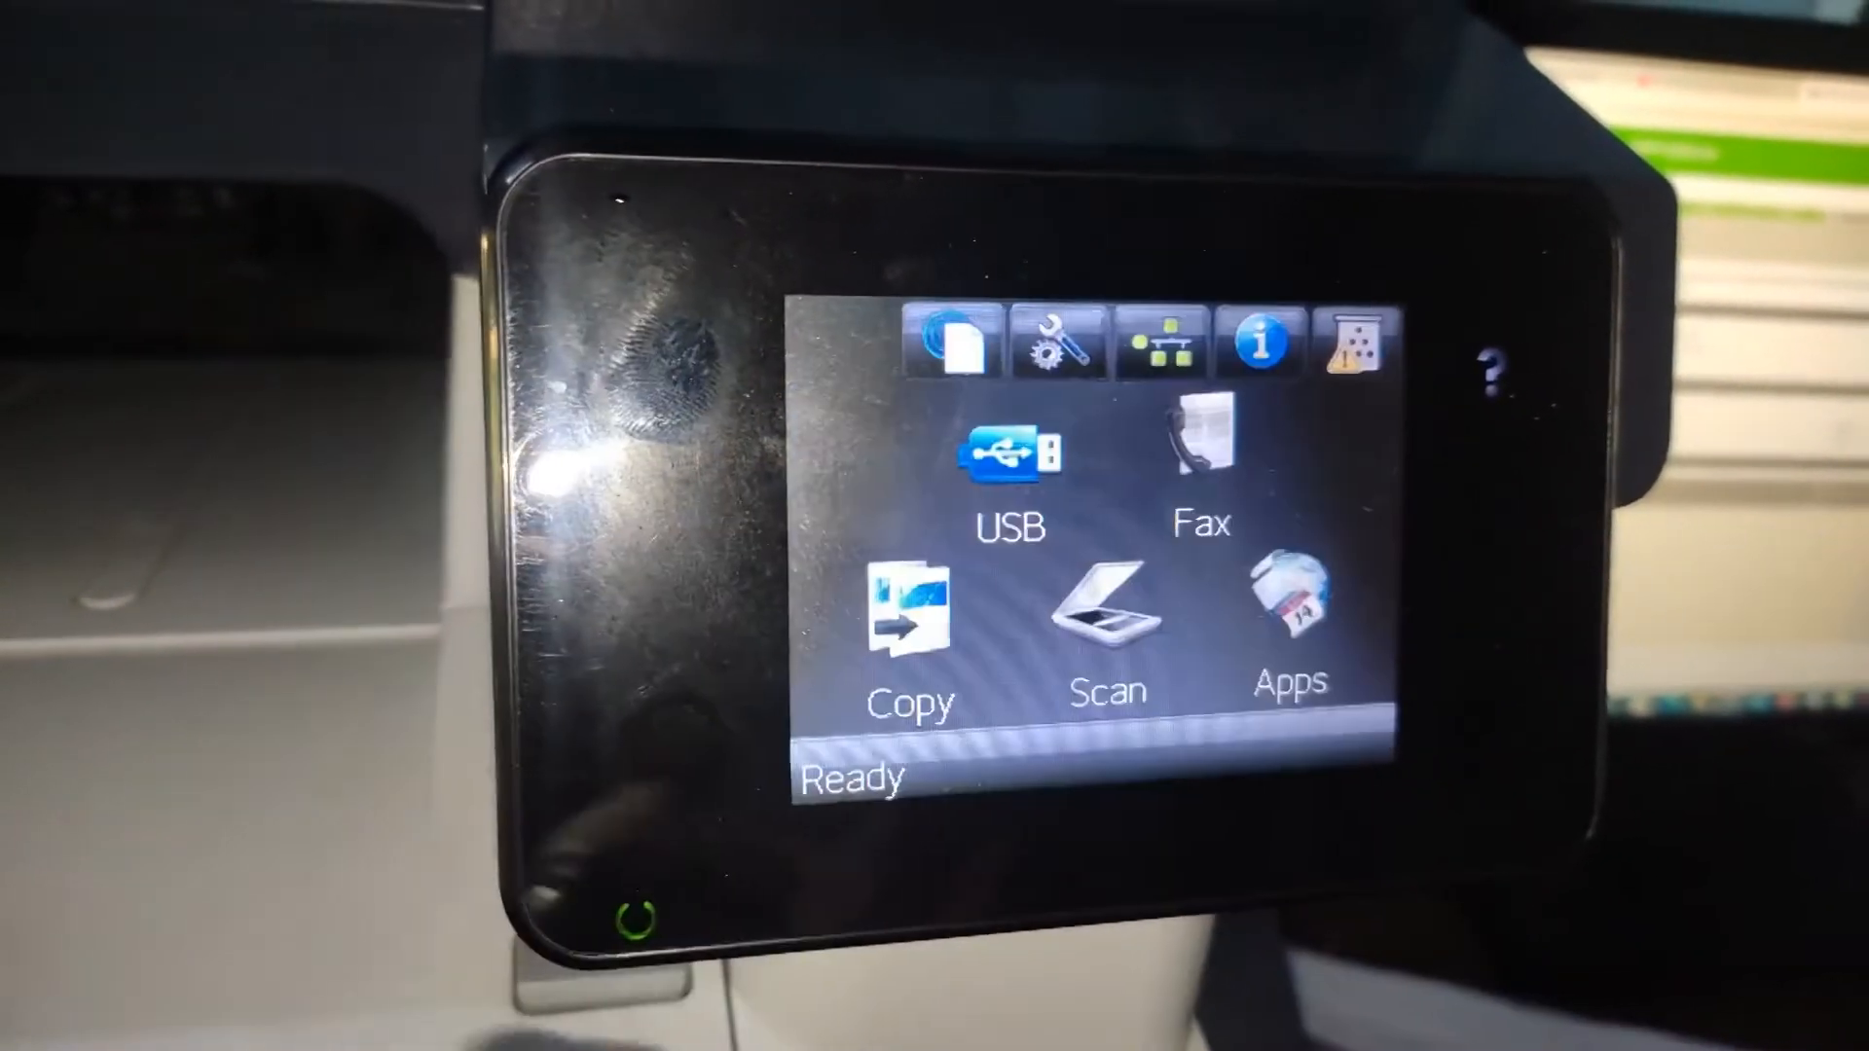
Open a setup option, reach the password prompt, then back out to the home screen
left_click(1051, 344)
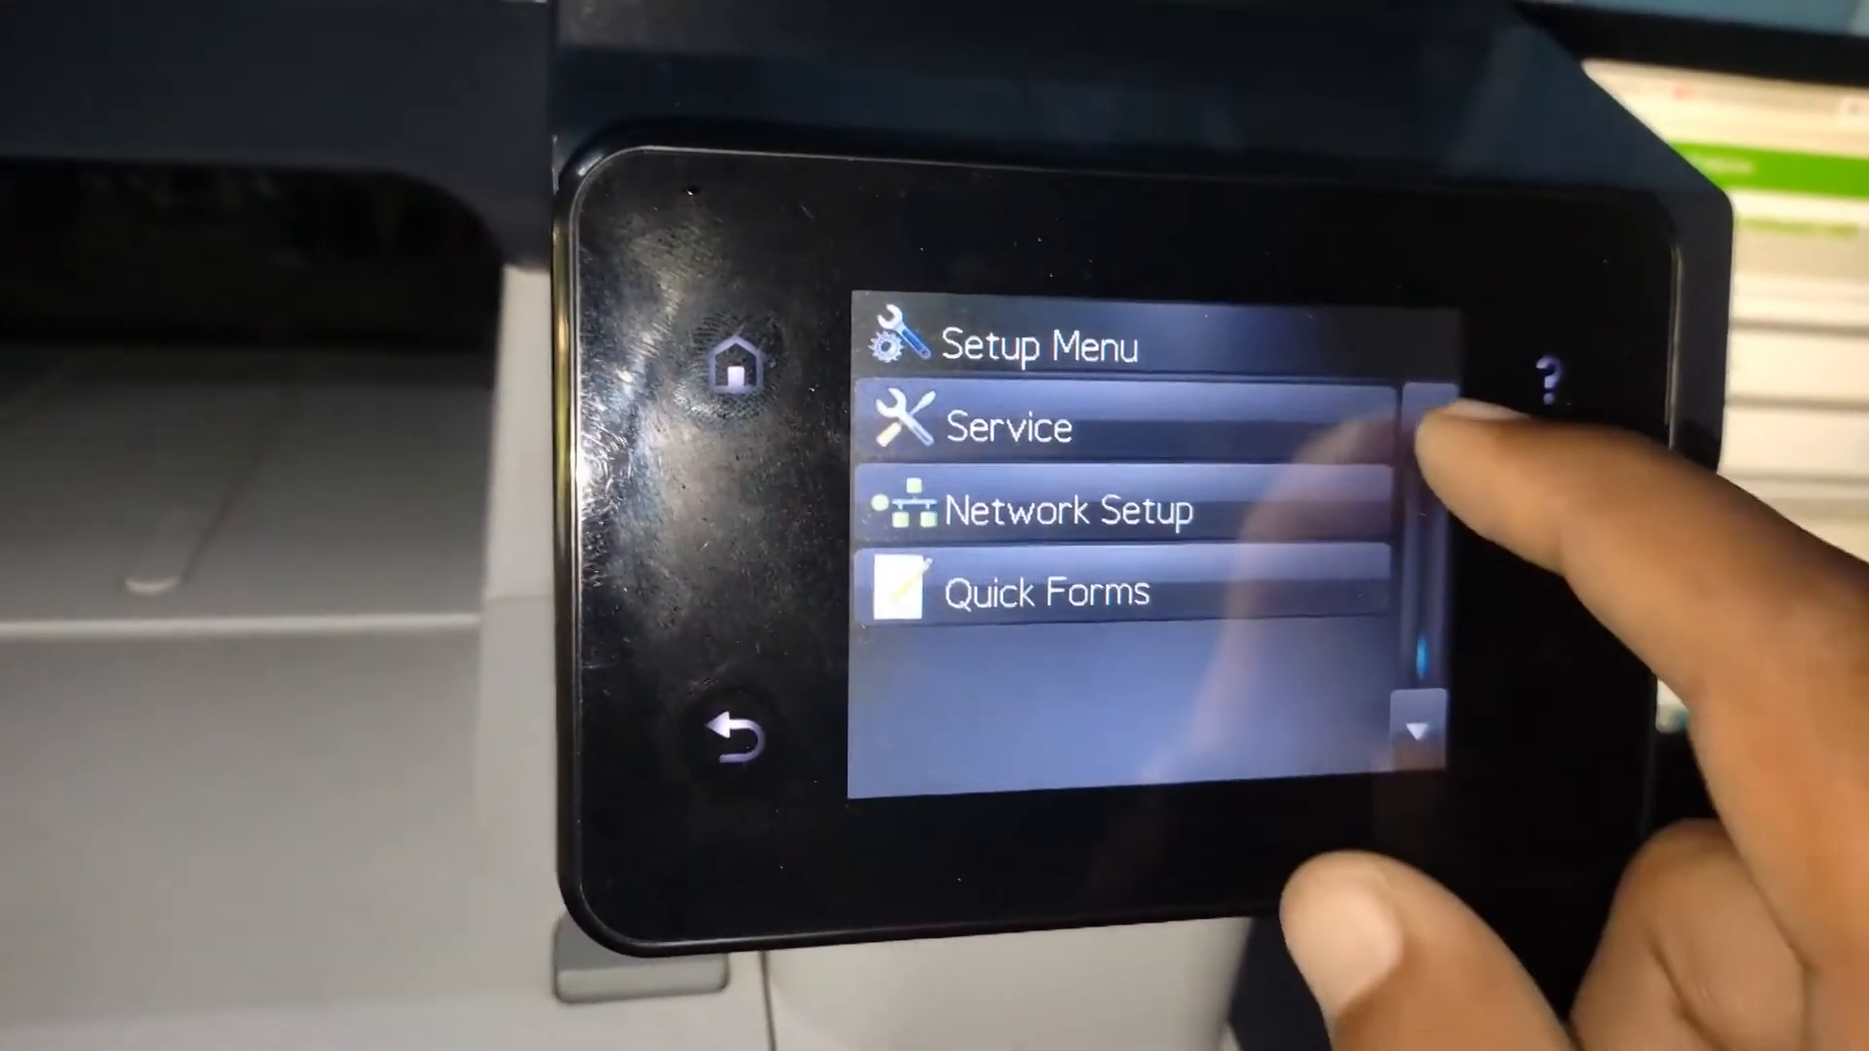
left_click(1013, 426)
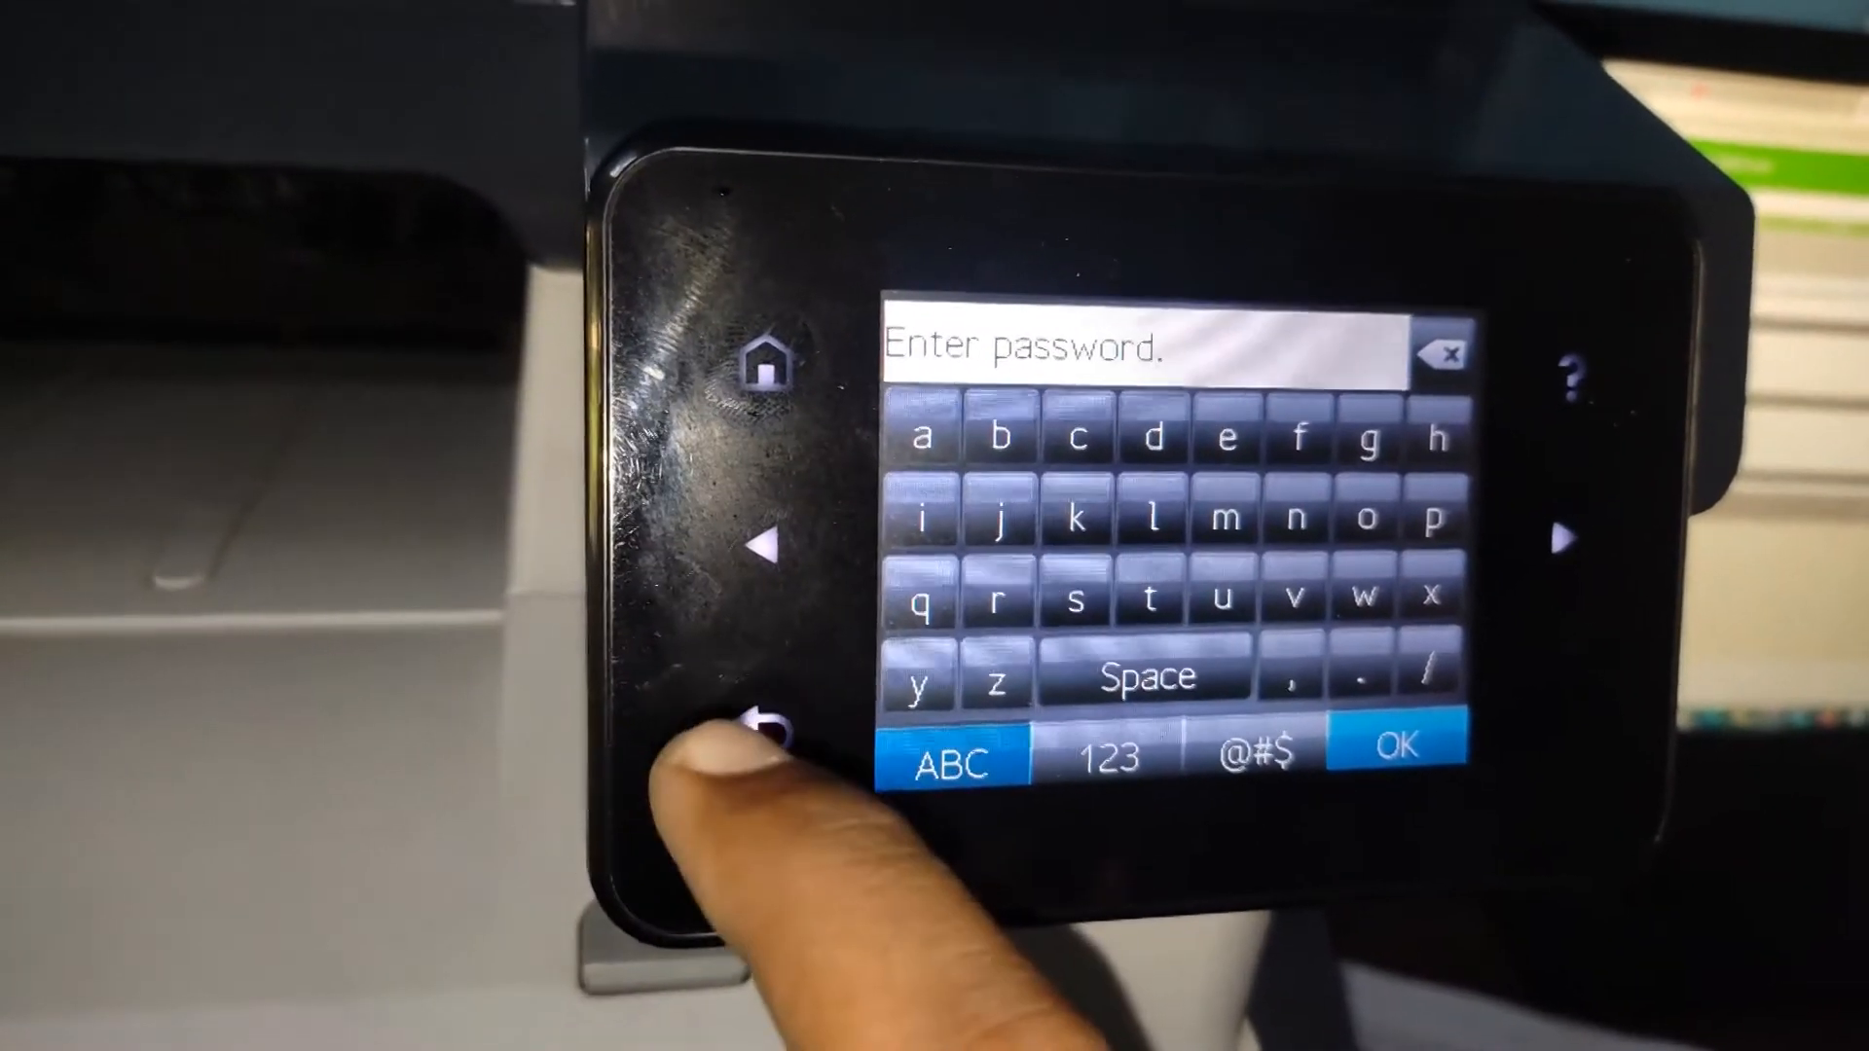
left_click(757, 715)
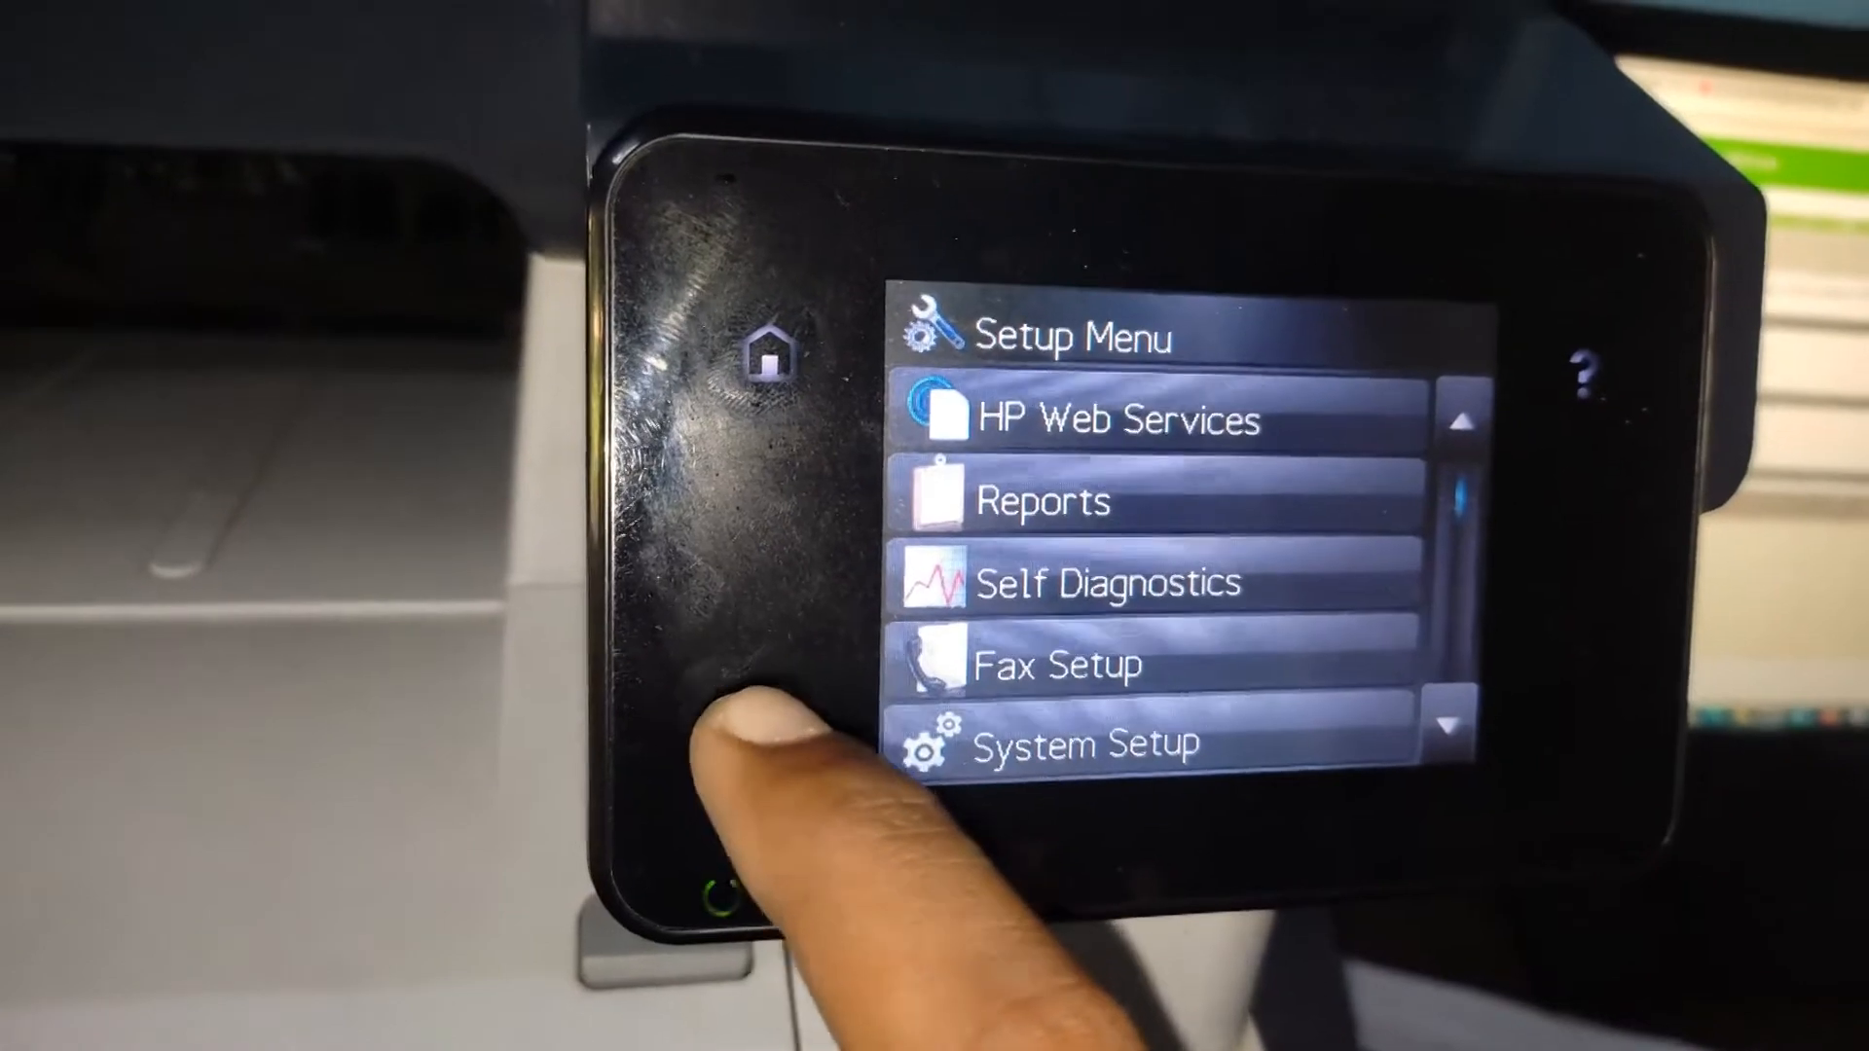
left_click(769, 339)
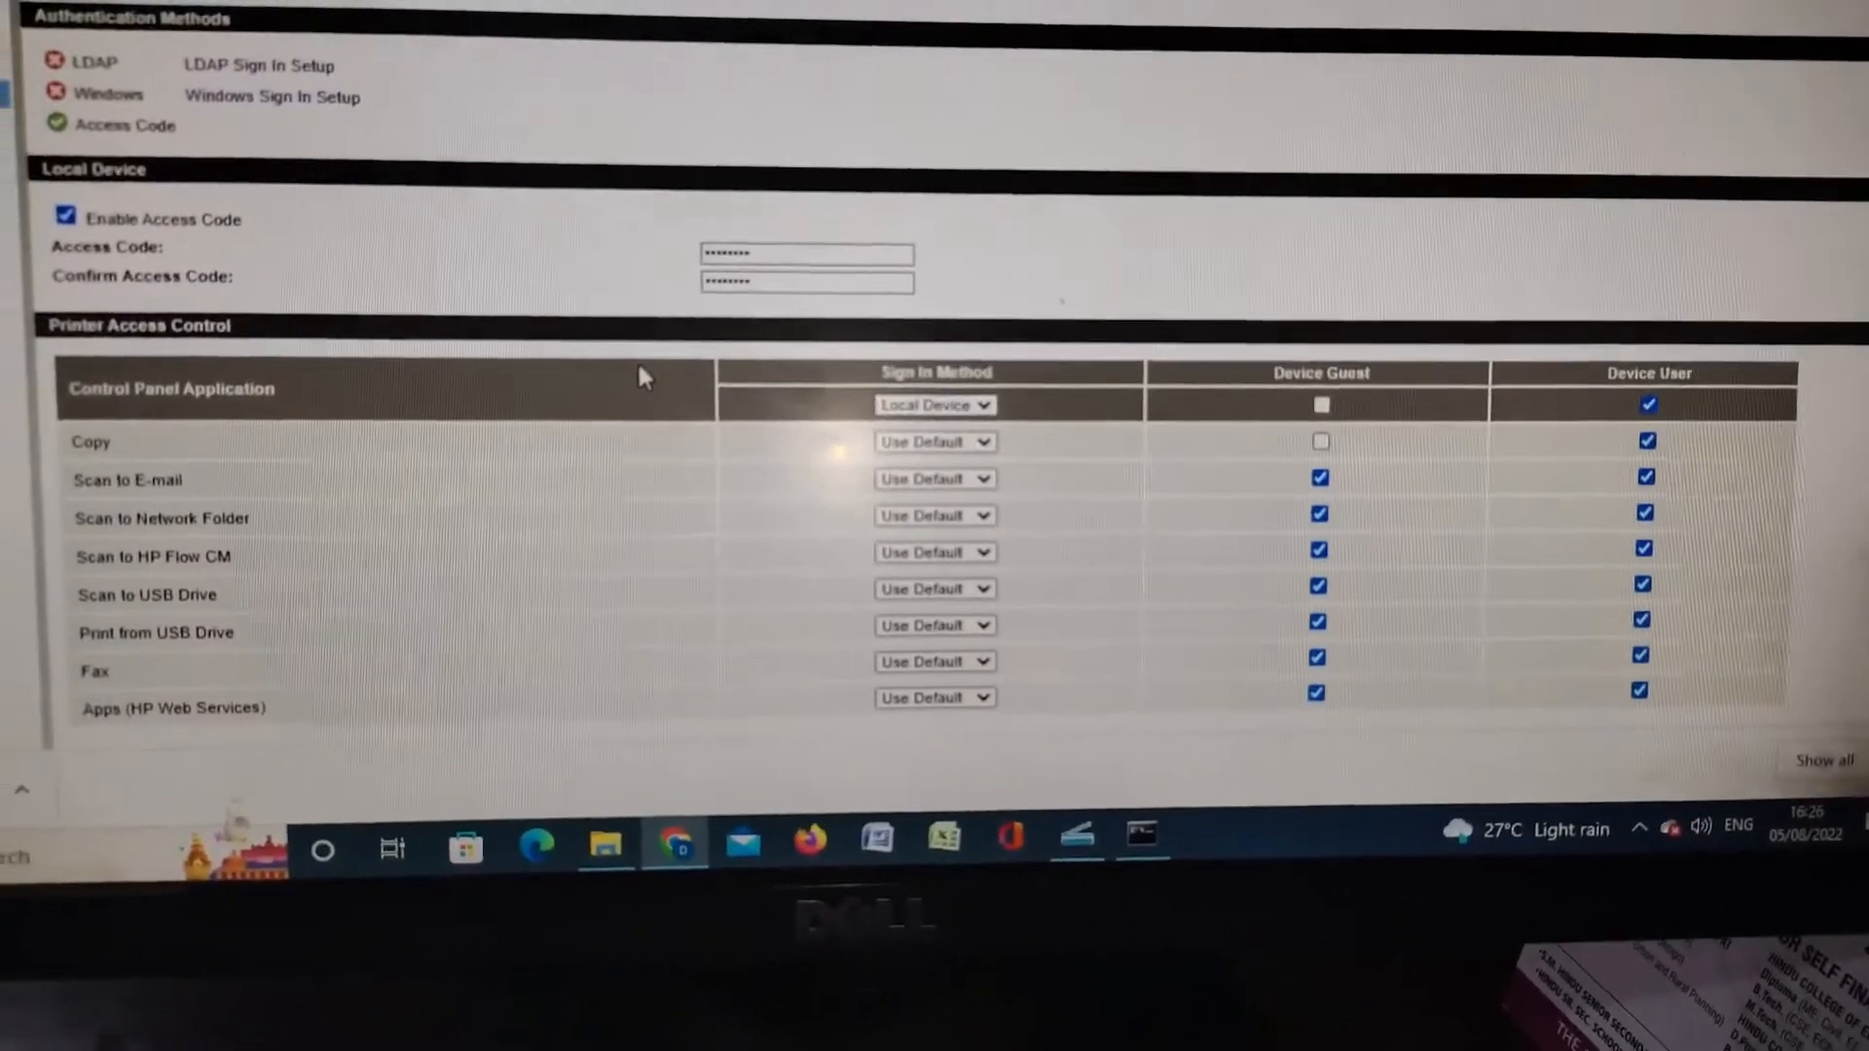
Scroll through the Printer Access Control table on the Access Control page
scroll("down", 3)
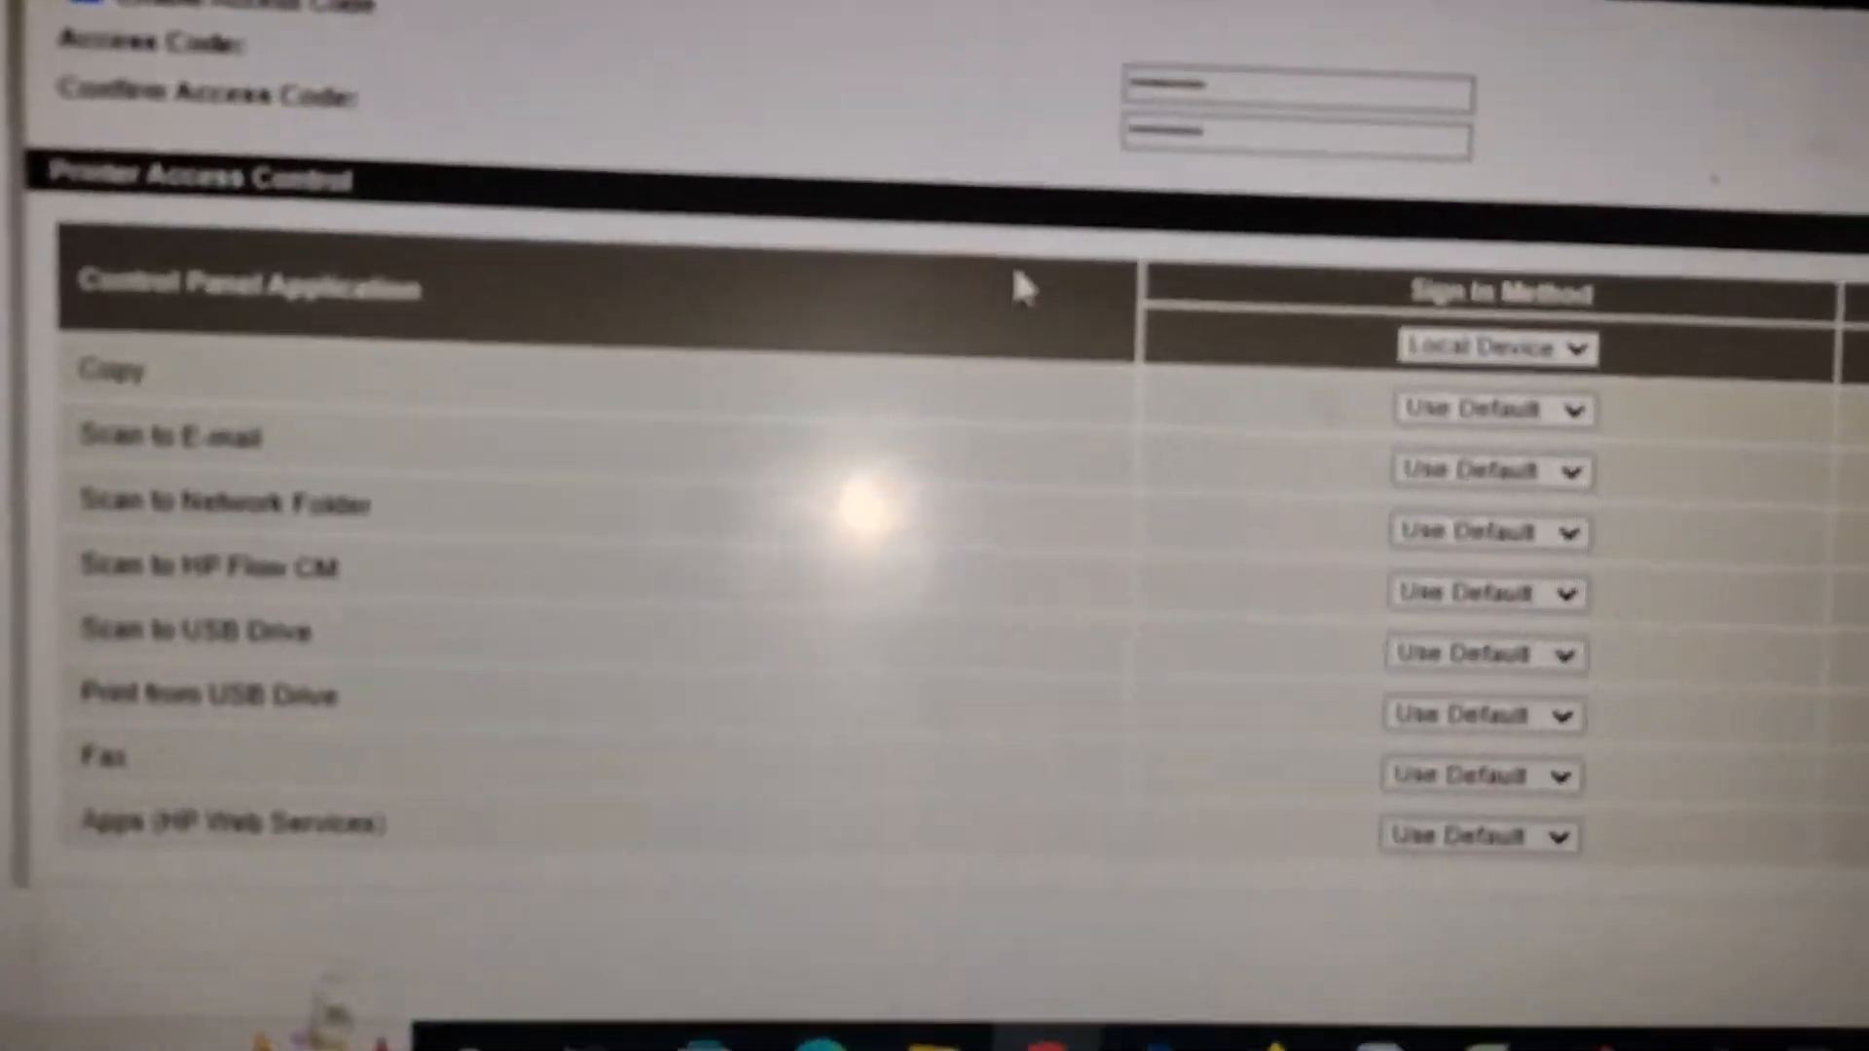